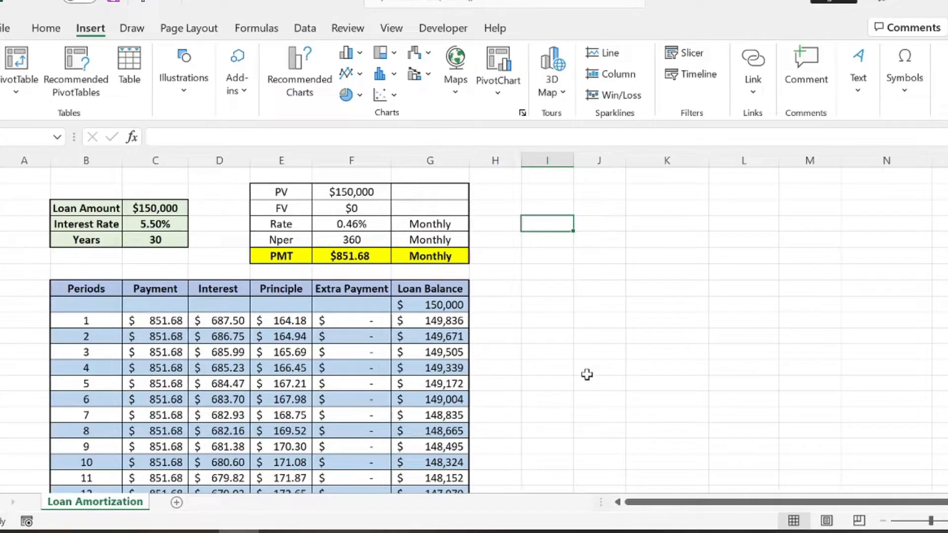
mouse_move(444, 224)
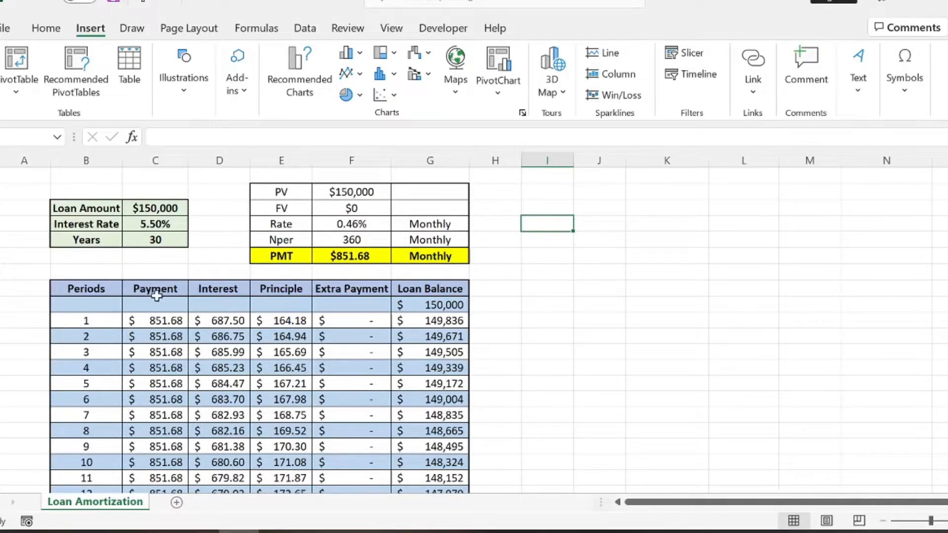
Review the first-period payment, principal, PV and PMT formulas in the amortization table.
left_click(546, 320)
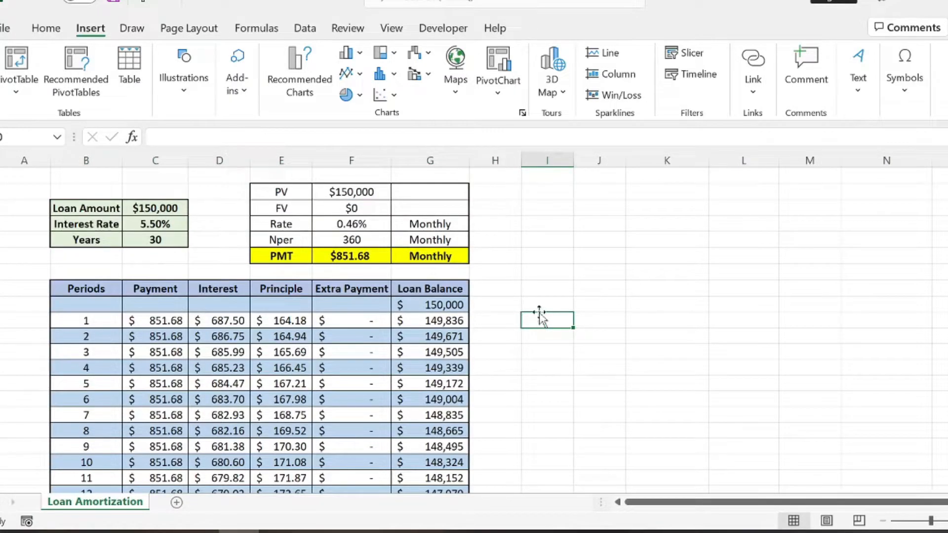
mouse_move(516, 284)
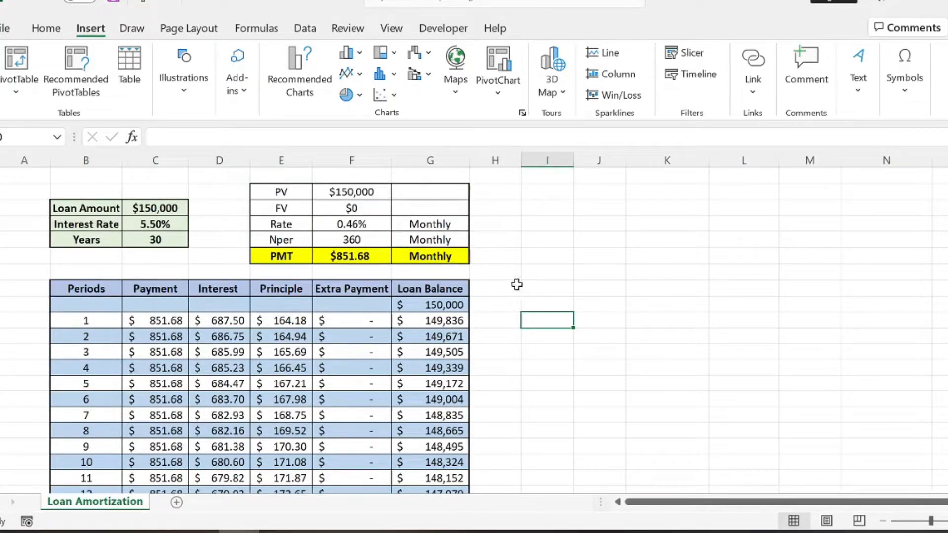
mouse_move(512, 285)
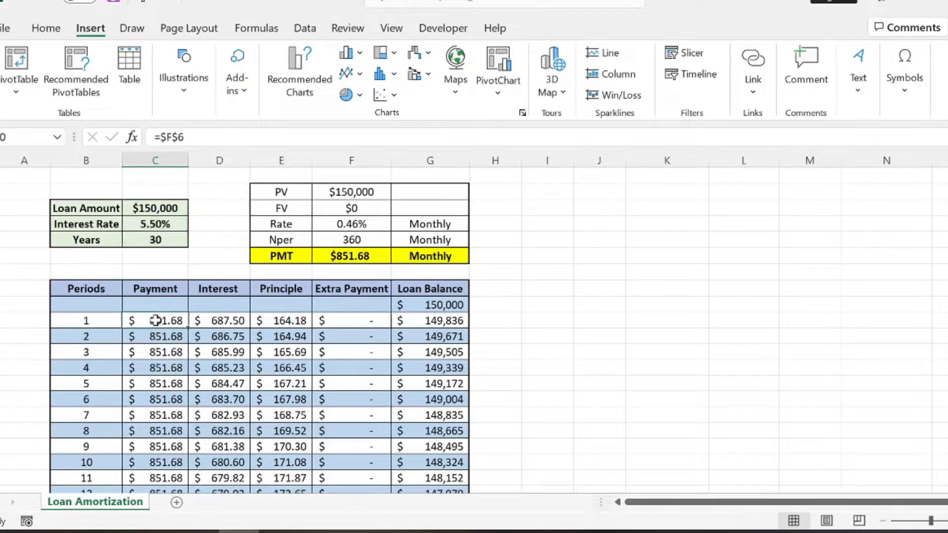
left_click(86, 320)
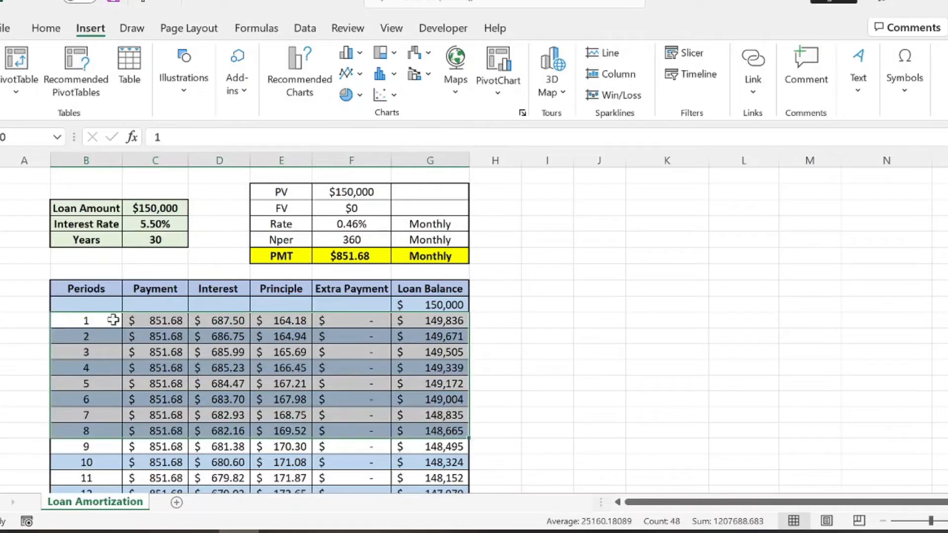
left_click(219, 305)
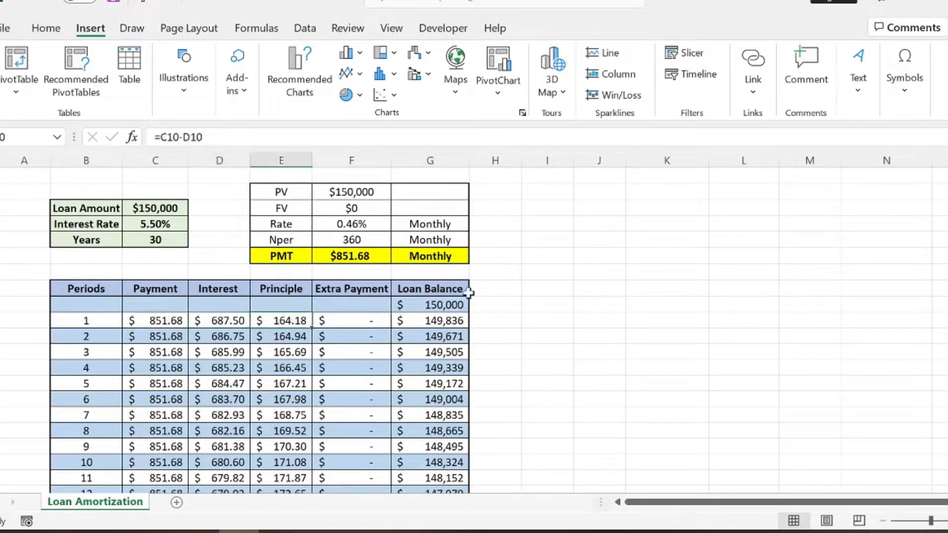
left_click(430, 320)
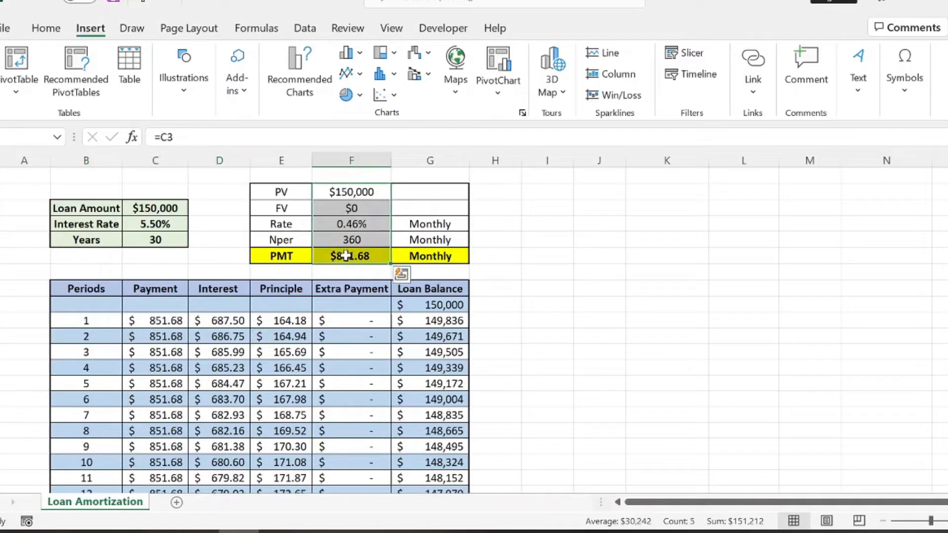
left_click(352, 255)
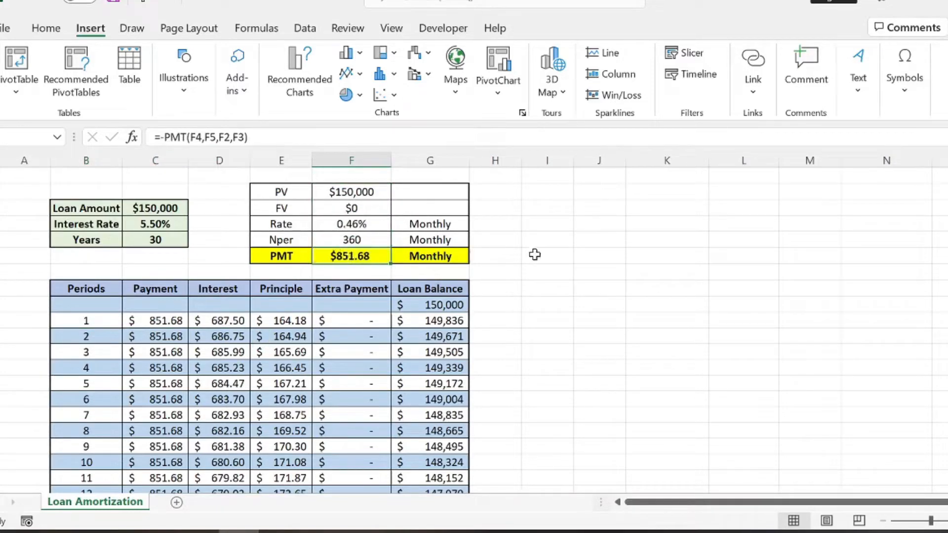
left_click(598, 255)
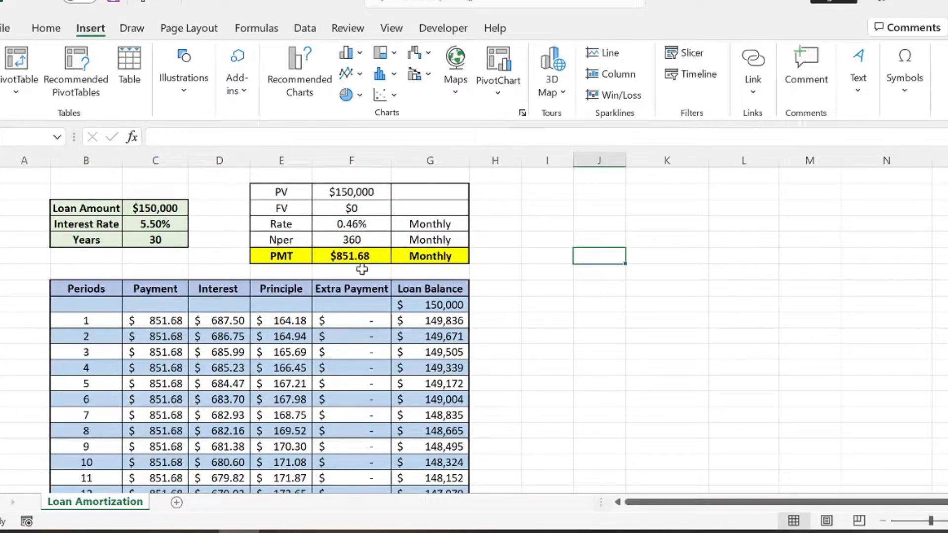
mouse_move(235, 295)
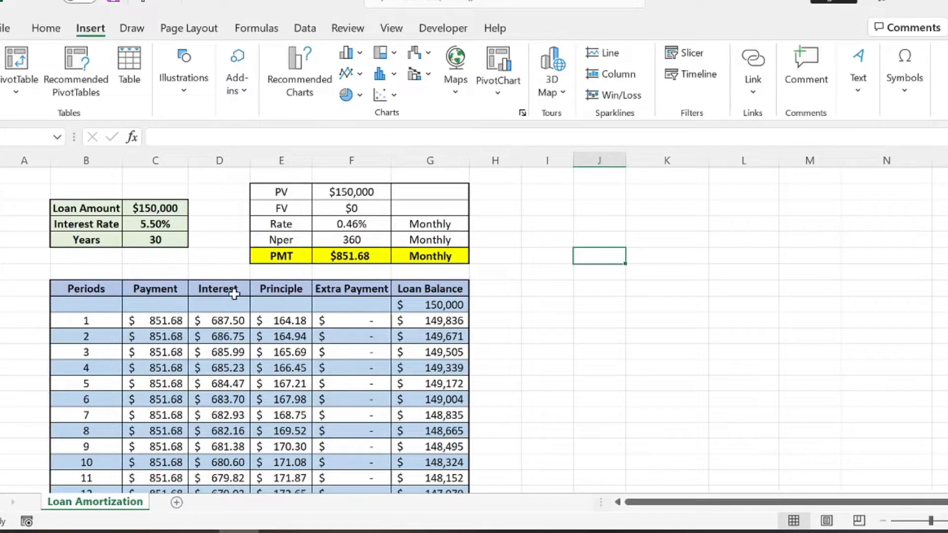
mouse_move(432, 304)
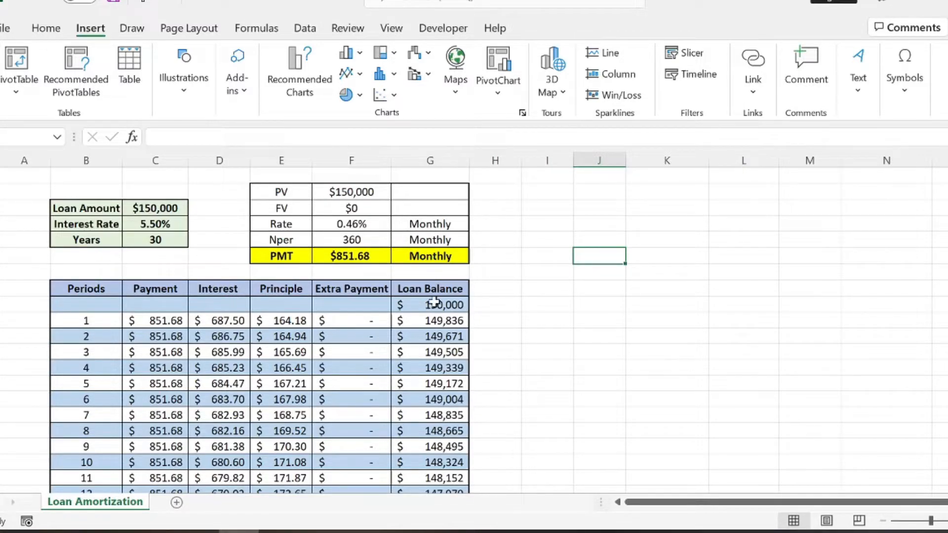
Insert a recommended Line chart of the Loan Balance column and place it beside the table.
left_click(430, 304)
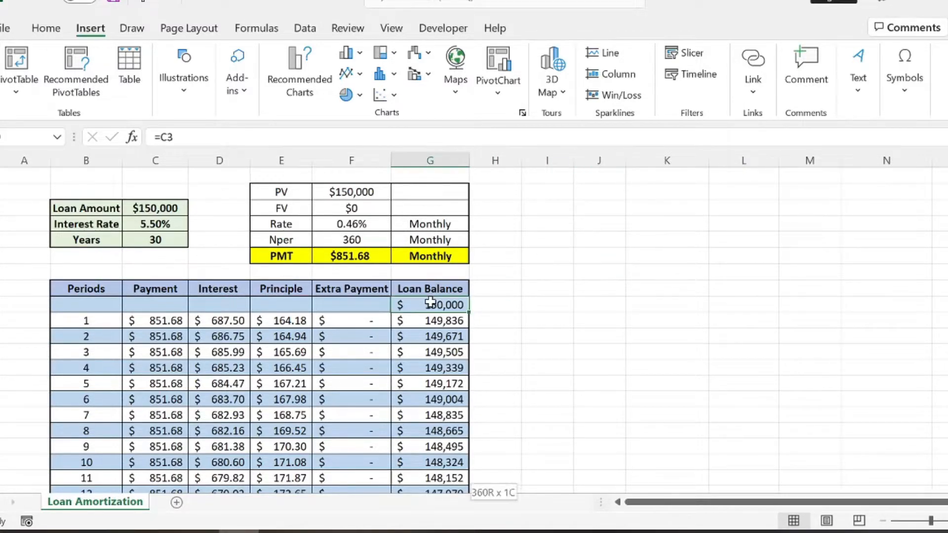
left_click(298, 69)
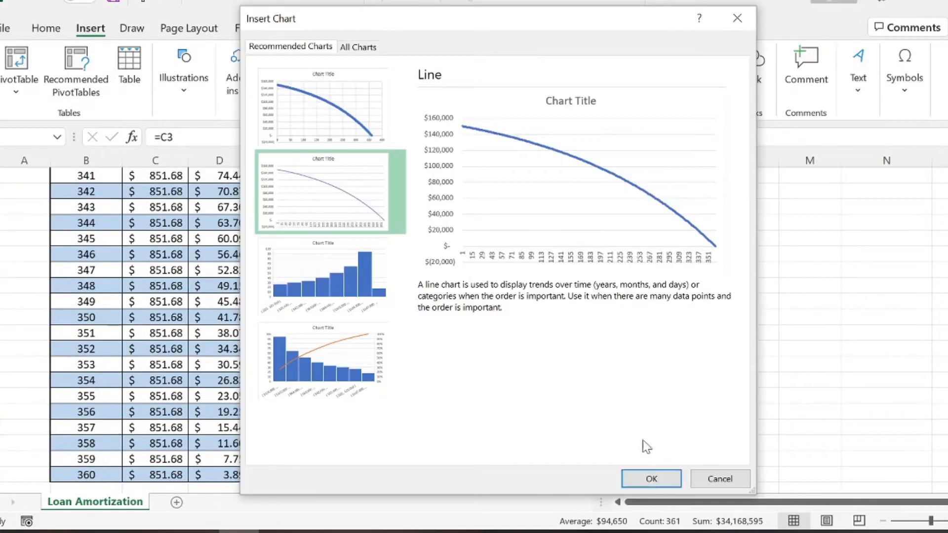
left_click(650, 478)
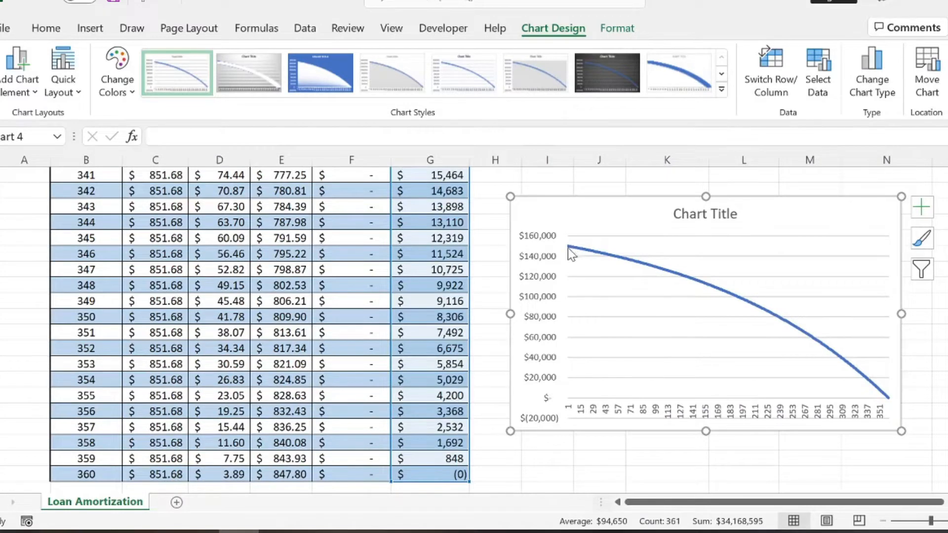
mouse_move(674, 275)
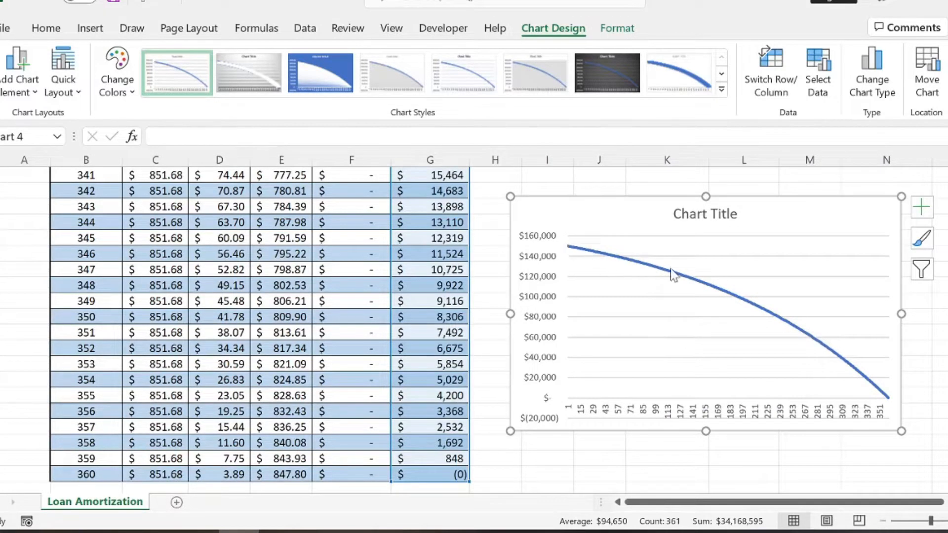
mouse_move(780, 284)
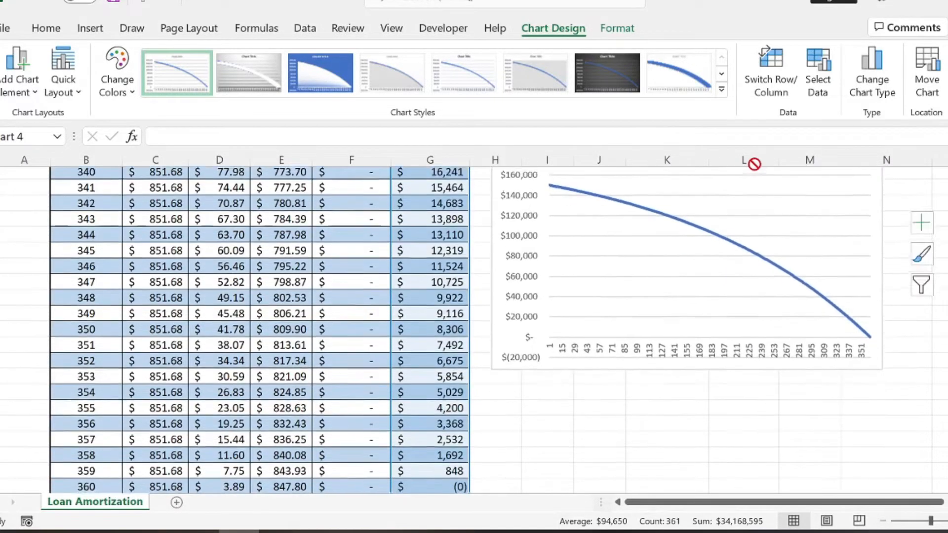
left_click(698, 272)
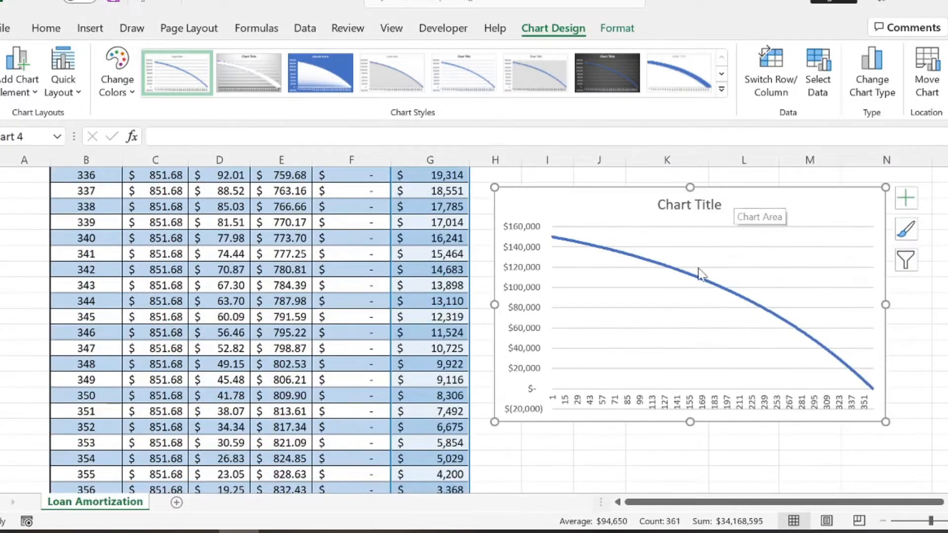
mouse_move(631, 207)
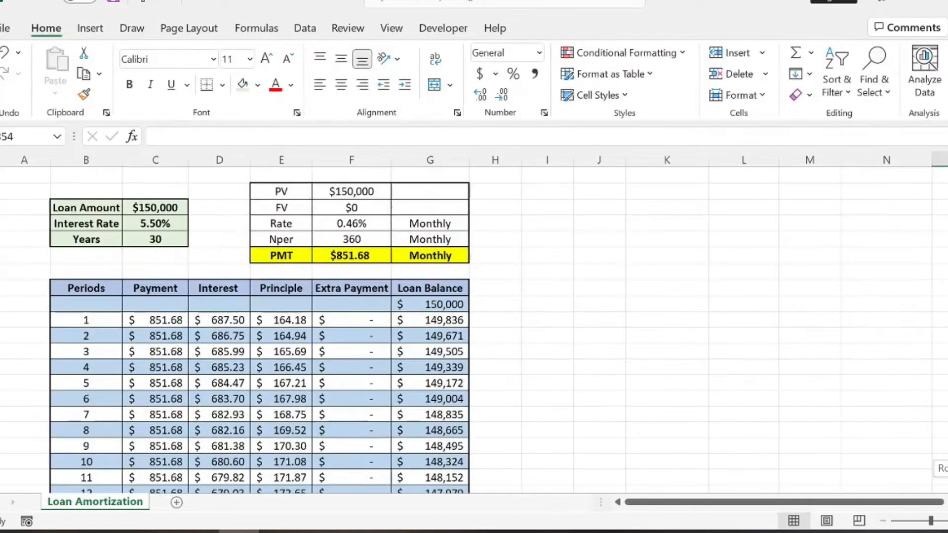
Insert a recommended three-series Line chart of the Payment, Interest and Principle columns.
left_click(666, 320)
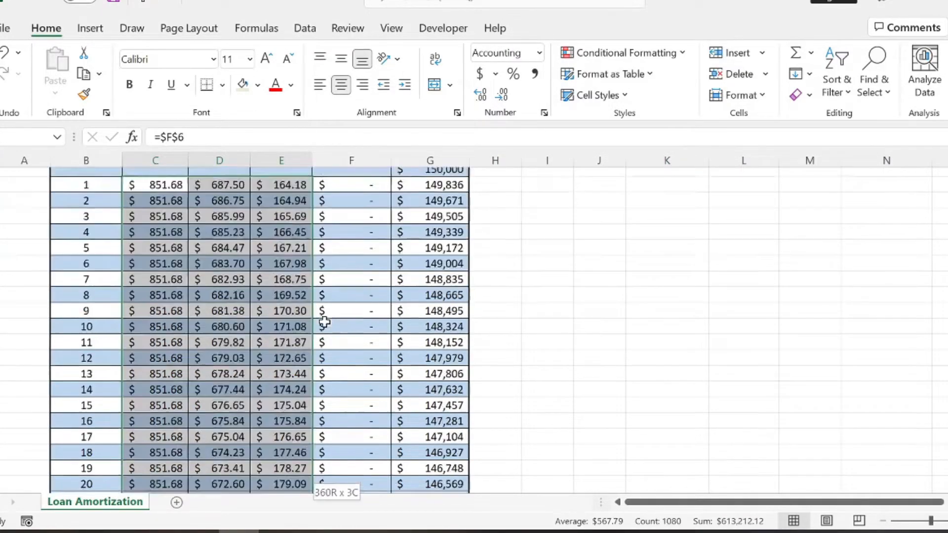
left_click(89, 28)
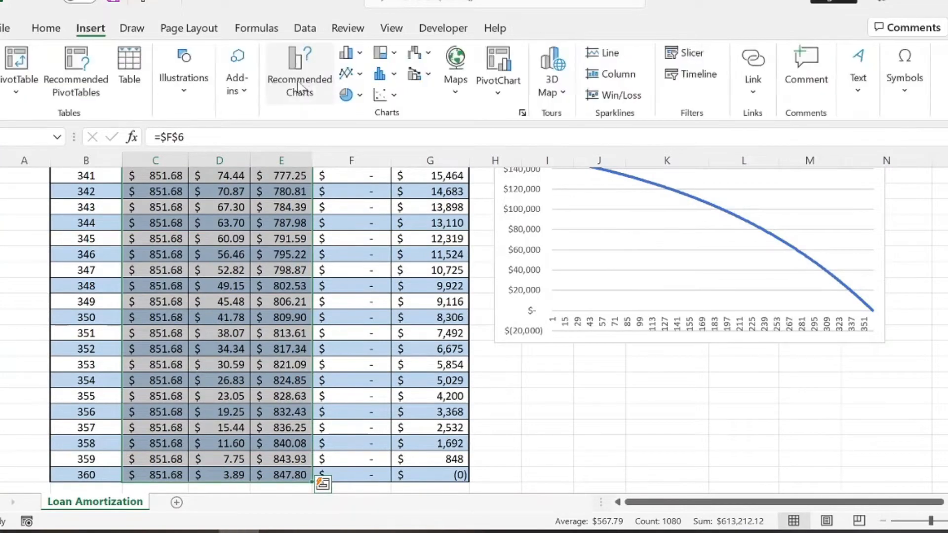
left_click(298, 72)
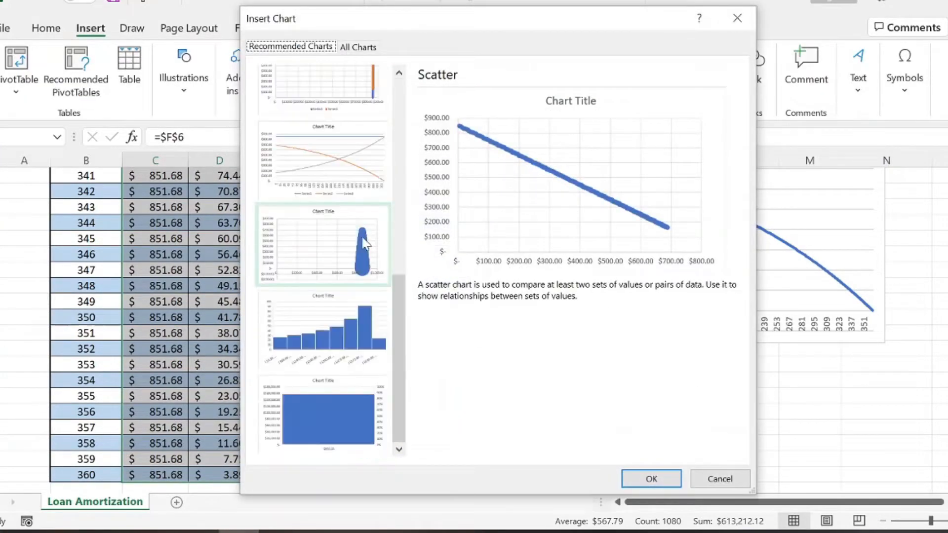
left_click(650, 478)
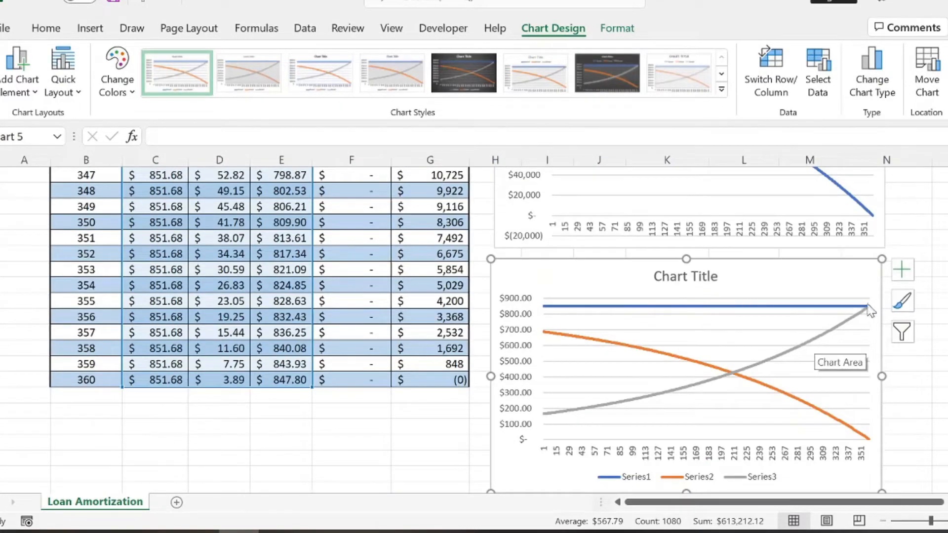
mouse_move(751, 310)
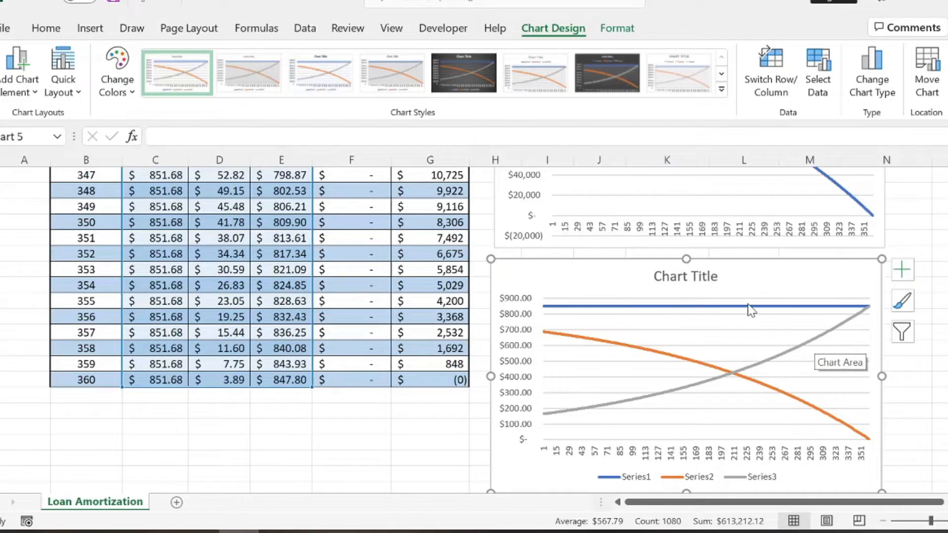
mouse_move(863, 310)
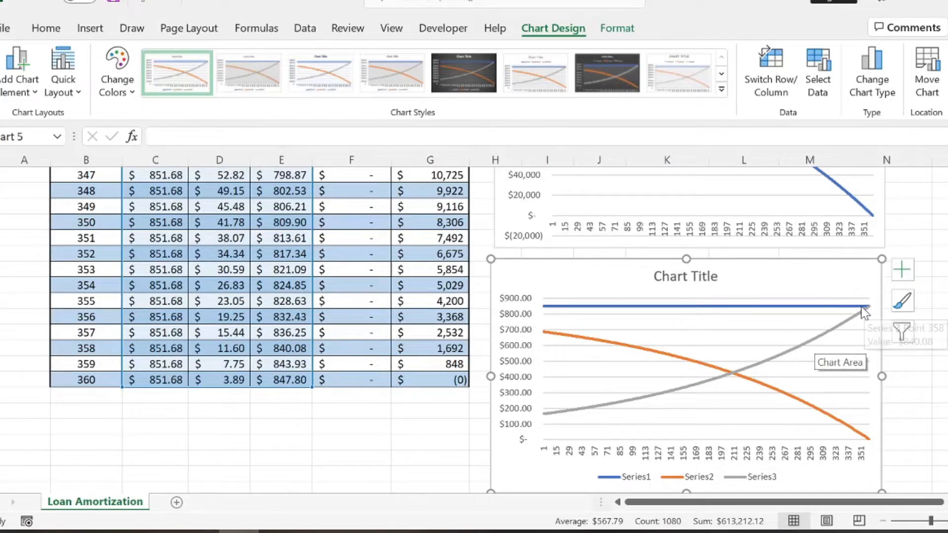
mouse_move(547, 338)
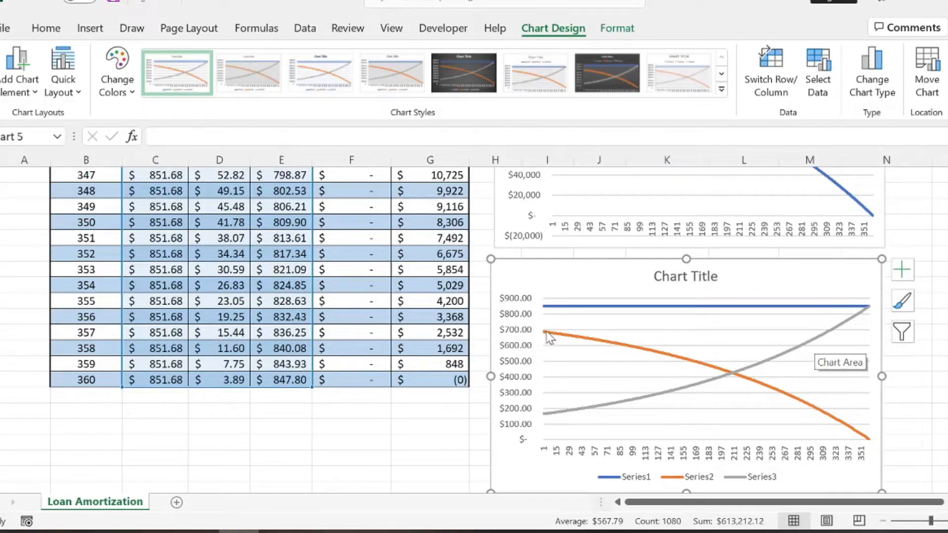
mouse_move(849, 425)
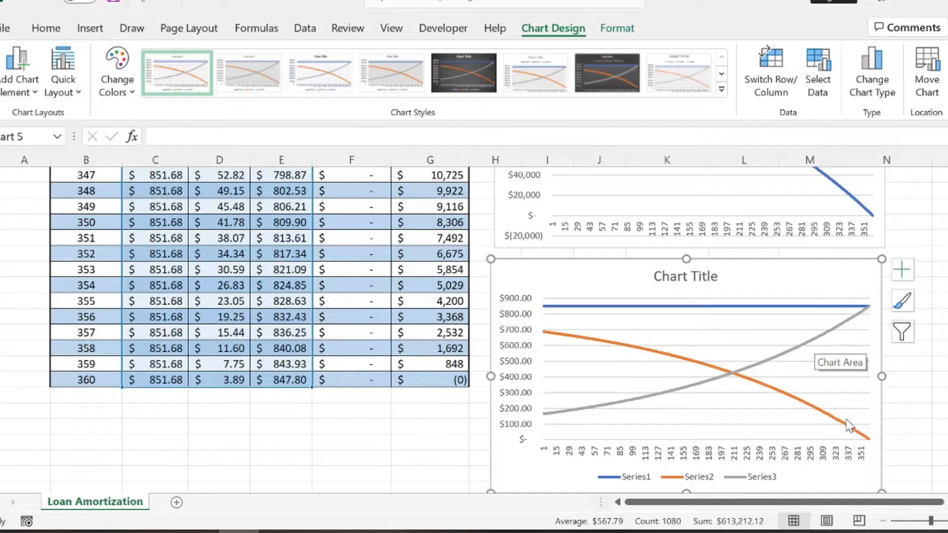
mouse_move(556, 410)
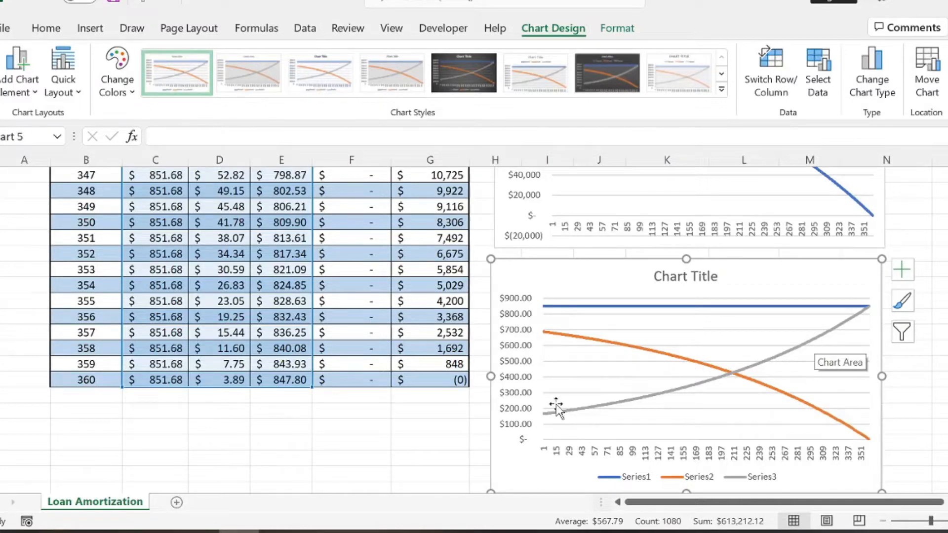
mouse_move(266, 320)
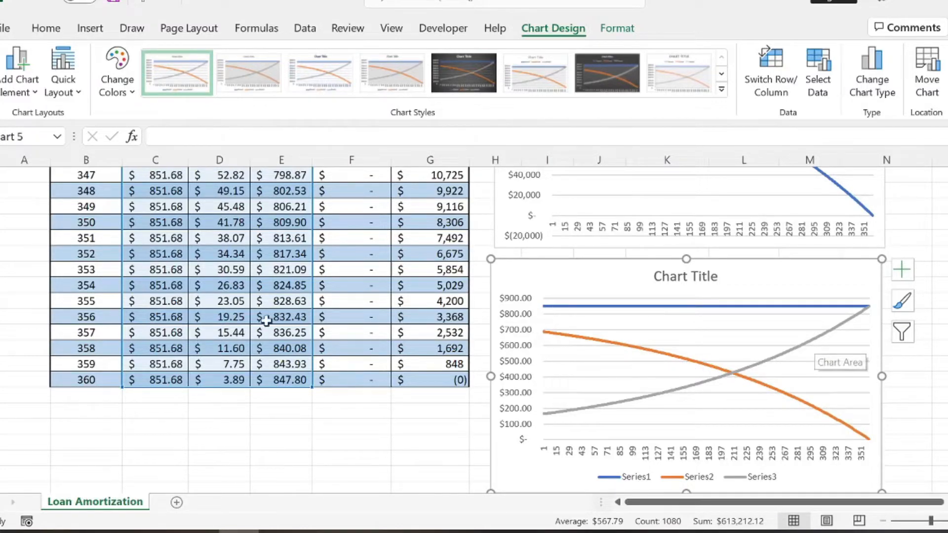
mouse_move(554, 330)
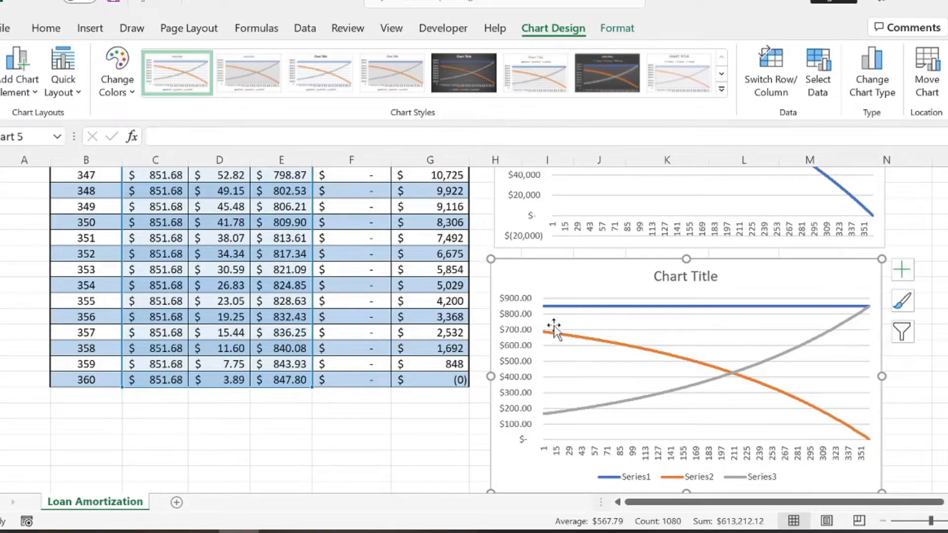
mouse_move(717, 368)
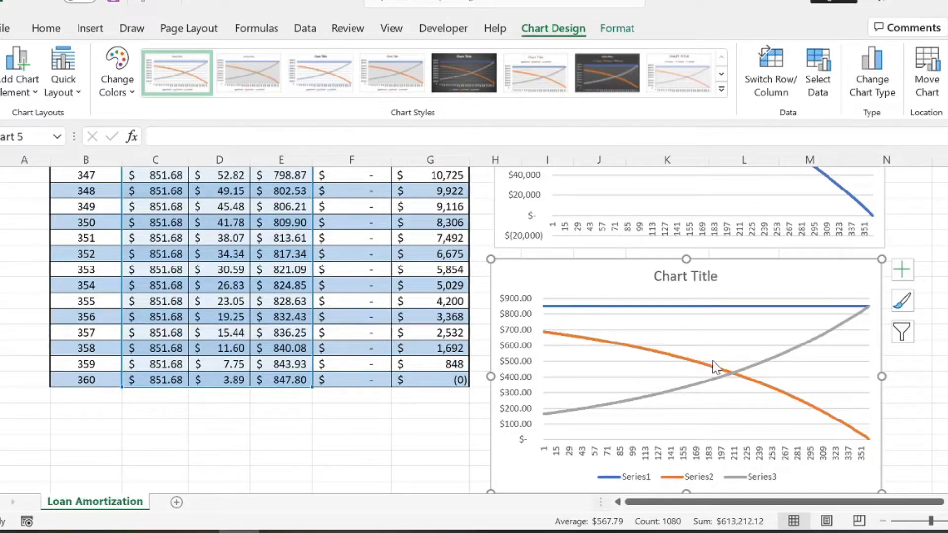
mouse_move(547, 429)
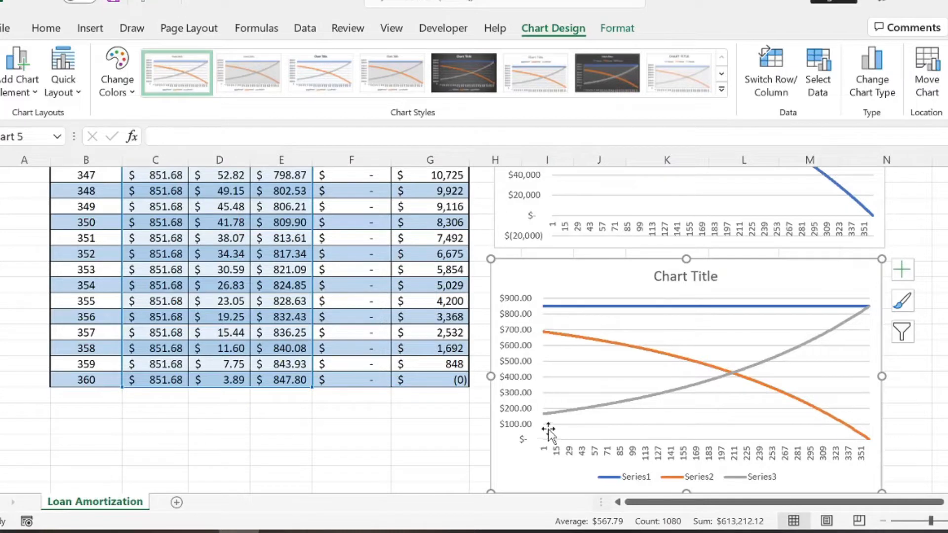
mouse_move(848, 328)
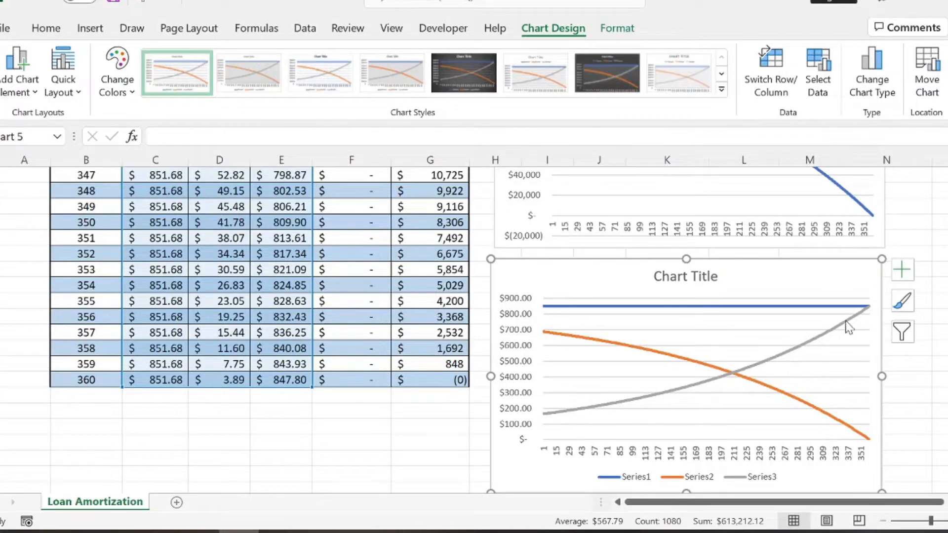
mouse_move(861, 311)
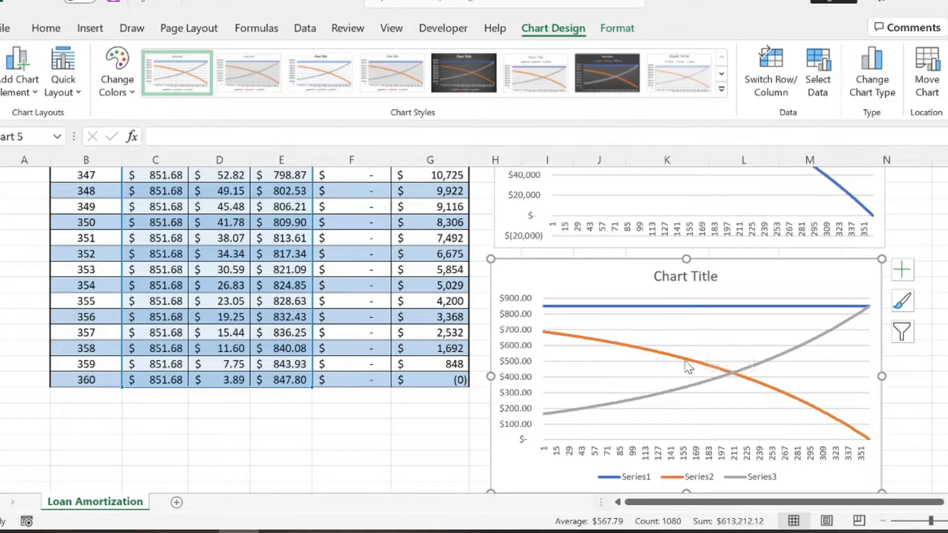
mouse_move(741, 465)
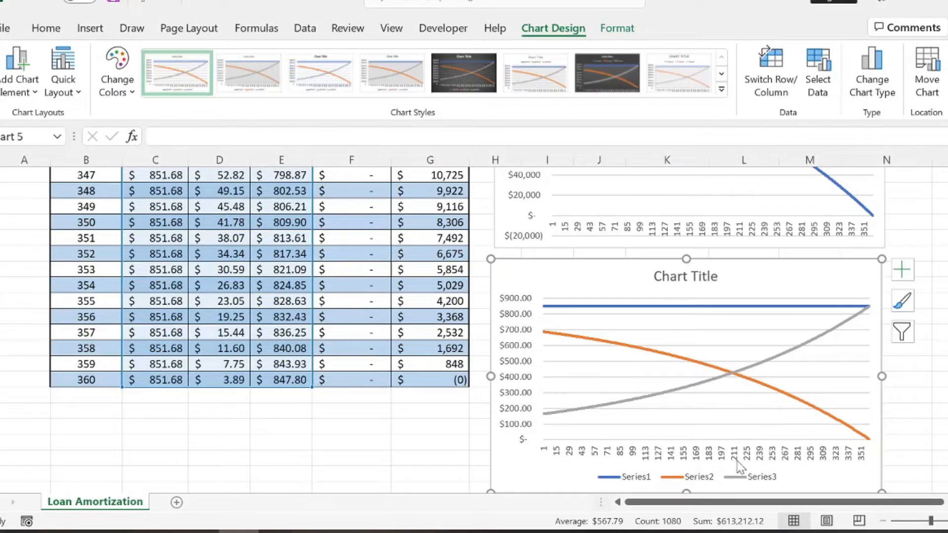
mouse_move(834, 330)
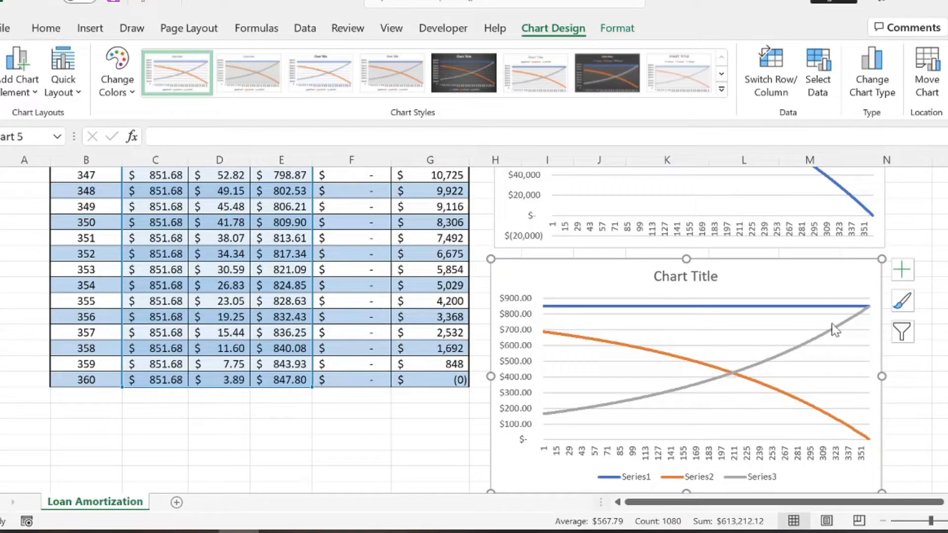
mouse_move(774, 368)
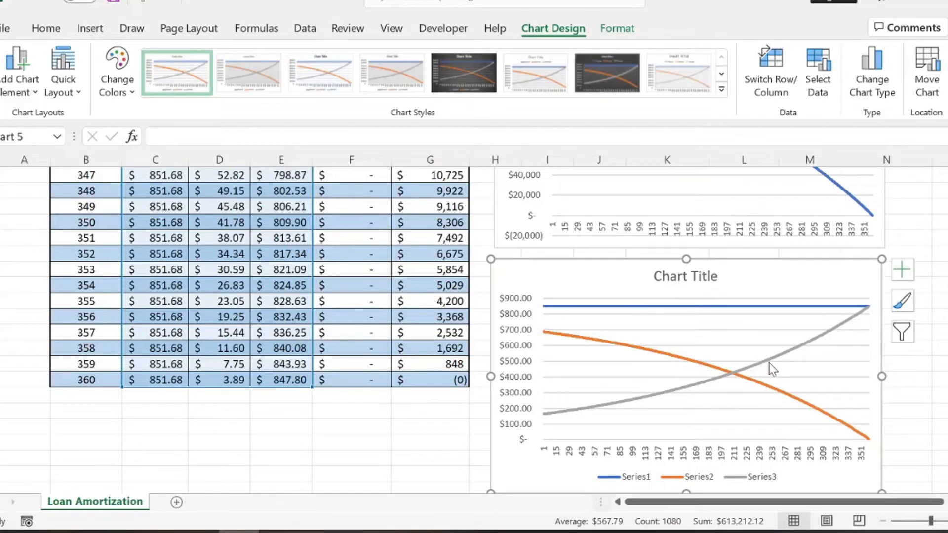
mouse_move(779, 381)
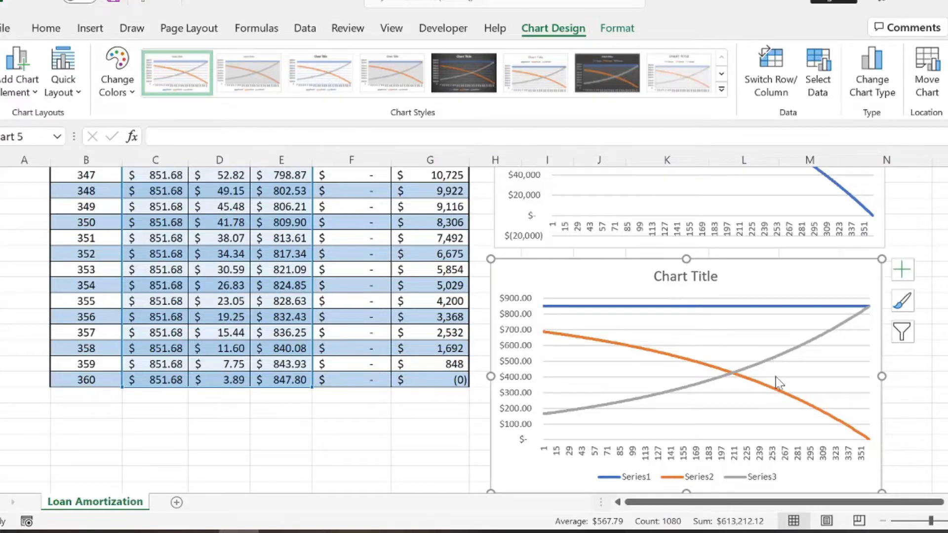
mouse_move(780, 384)
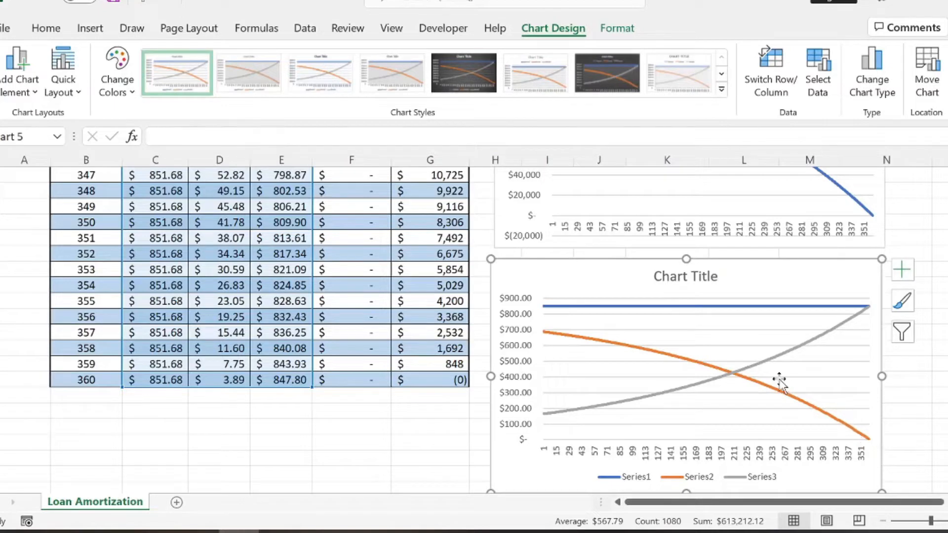
mouse_move(717, 382)
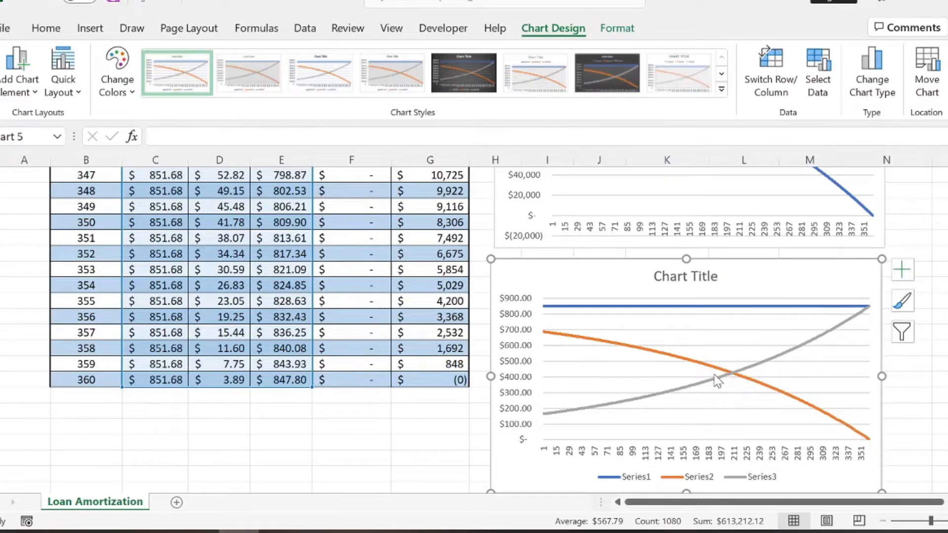
mouse_move(735, 376)
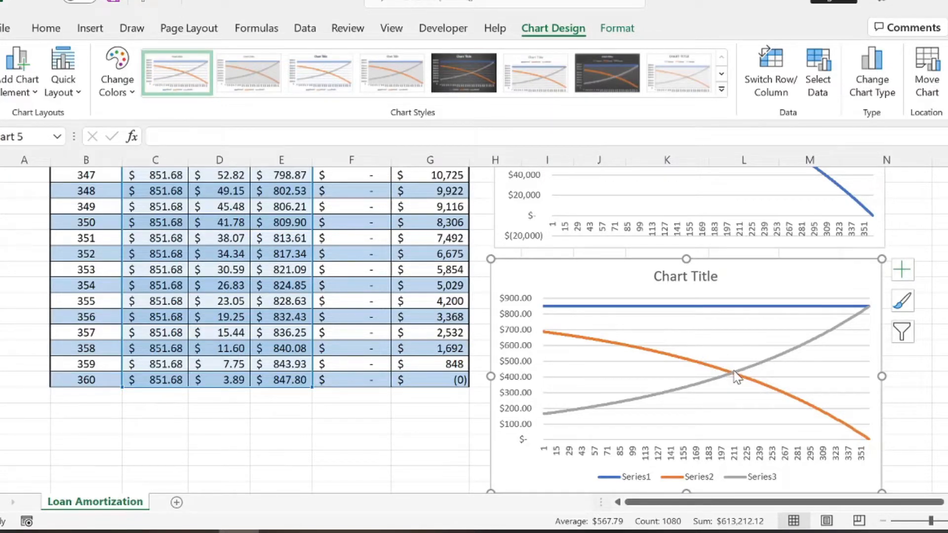
mouse_move(828, 339)
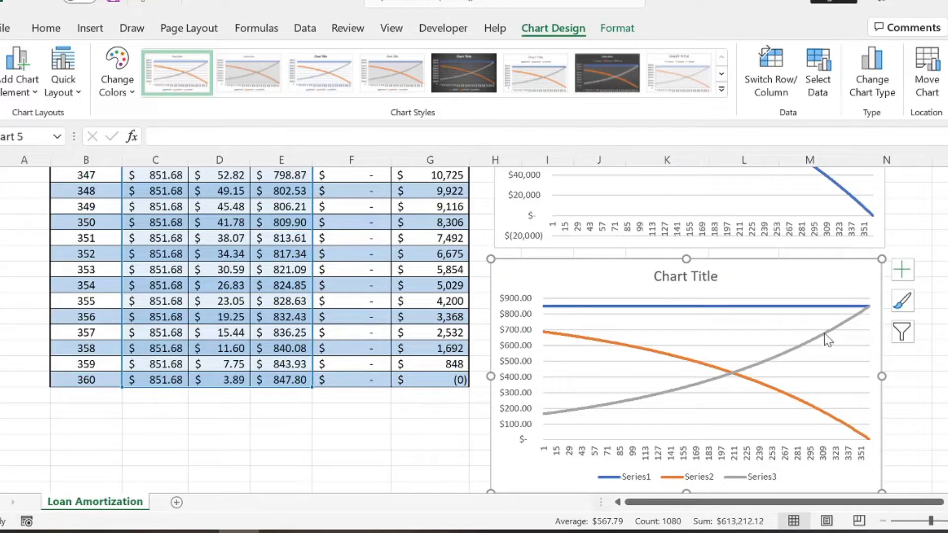
mouse_move(776, 392)
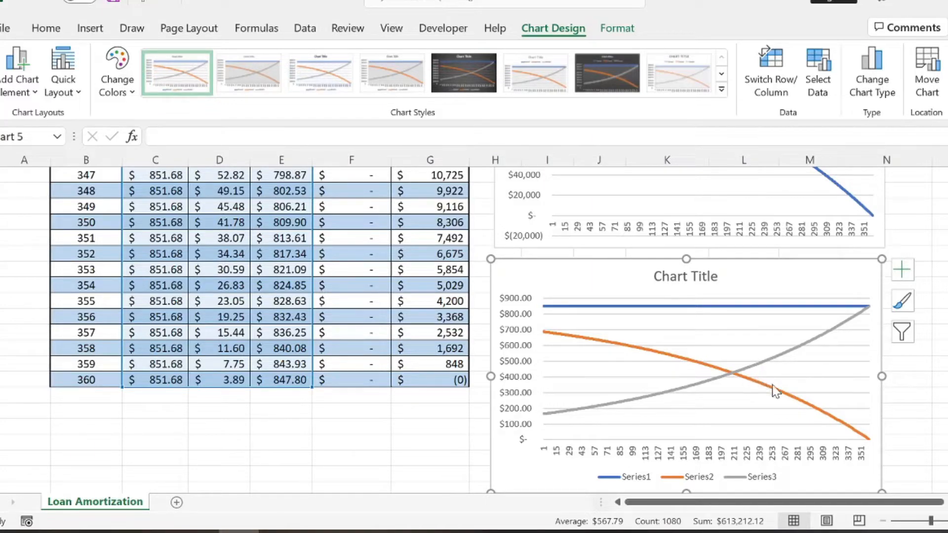
mouse_move(754, 374)
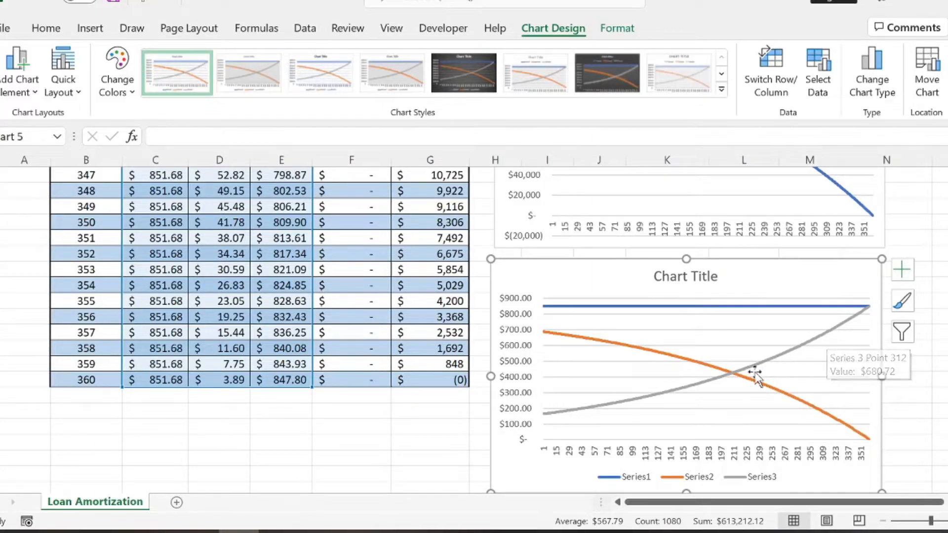
mouse_move(664, 313)
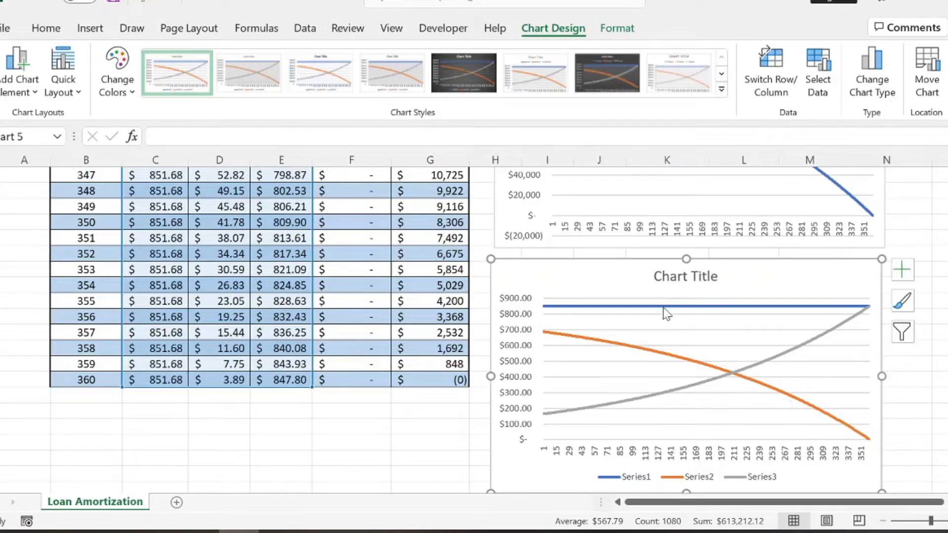
mouse_move(822, 353)
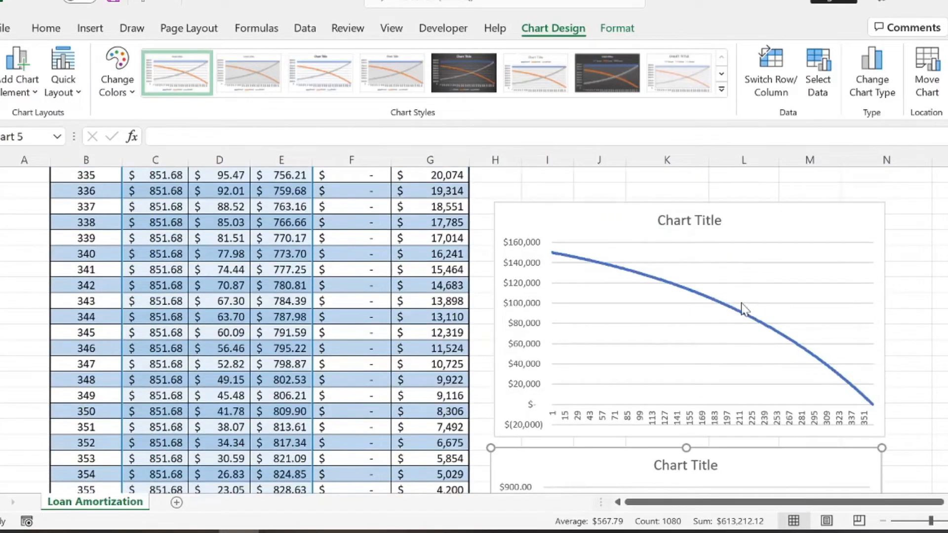
mouse_move(85, 293)
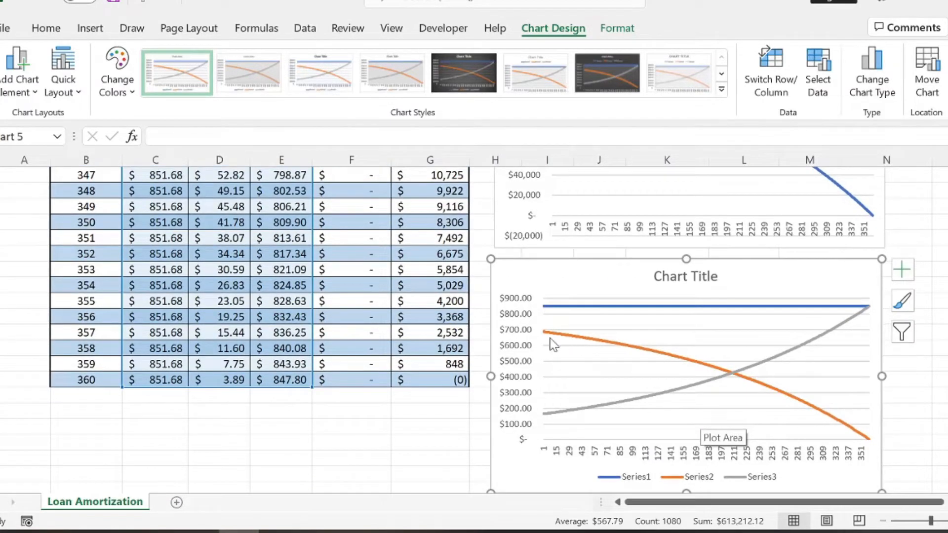
mouse_move(575, 417)
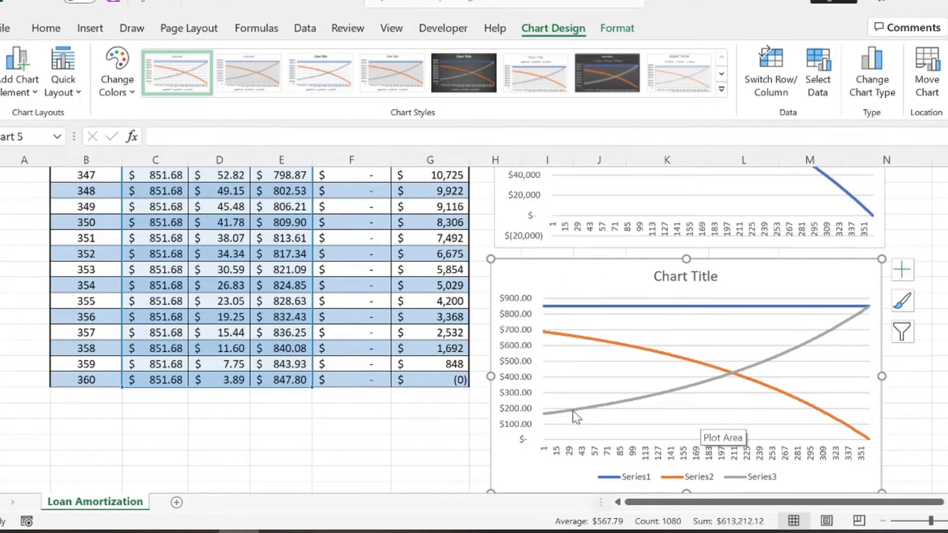
scroll("up", 3)
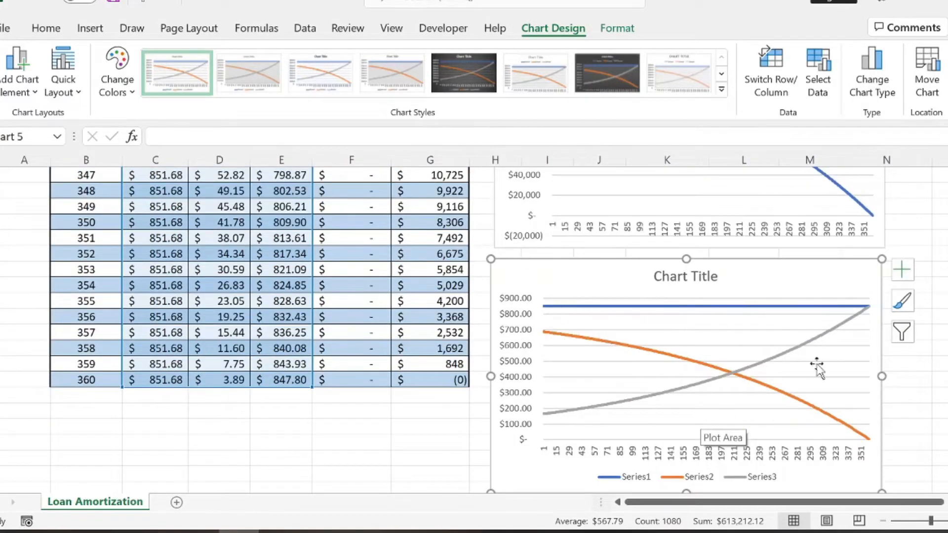
mouse_move(550, 311)
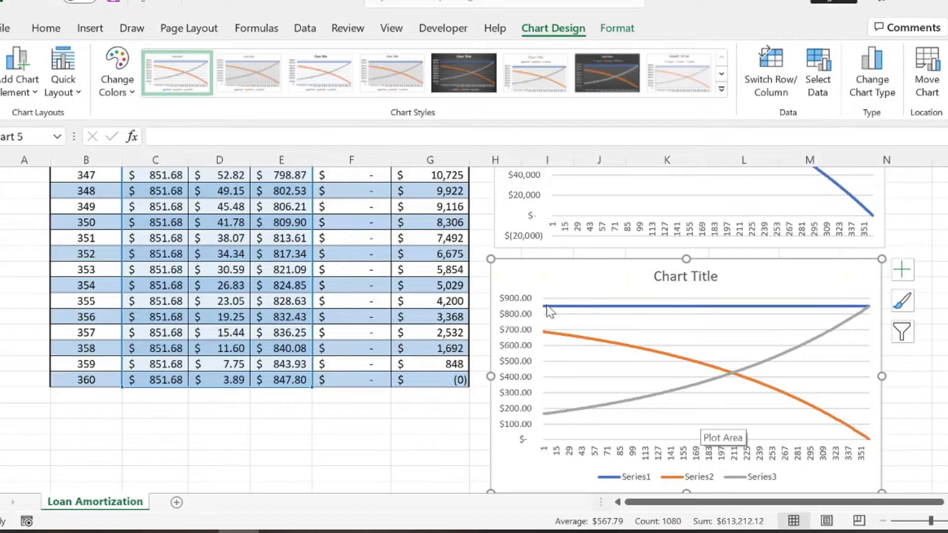
scroll("up", 3)
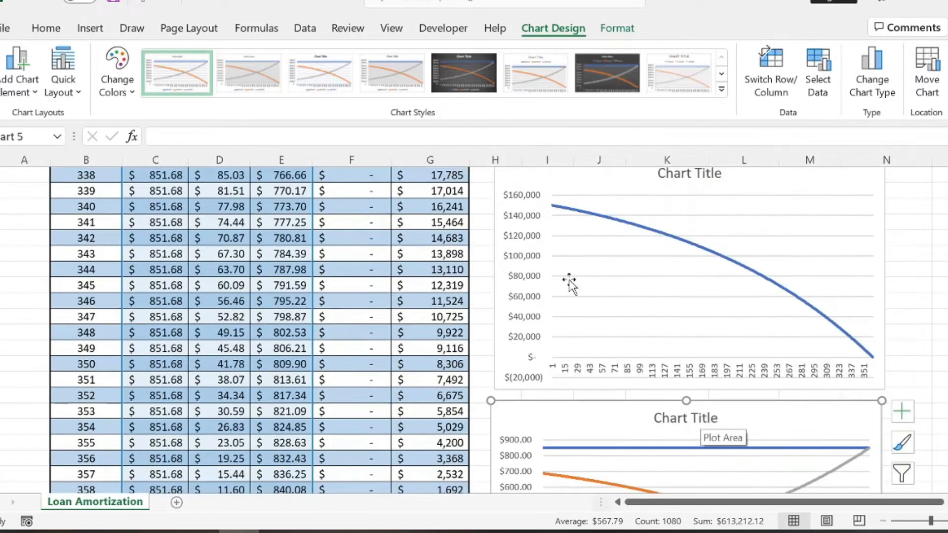
mouse_move(680, 233)
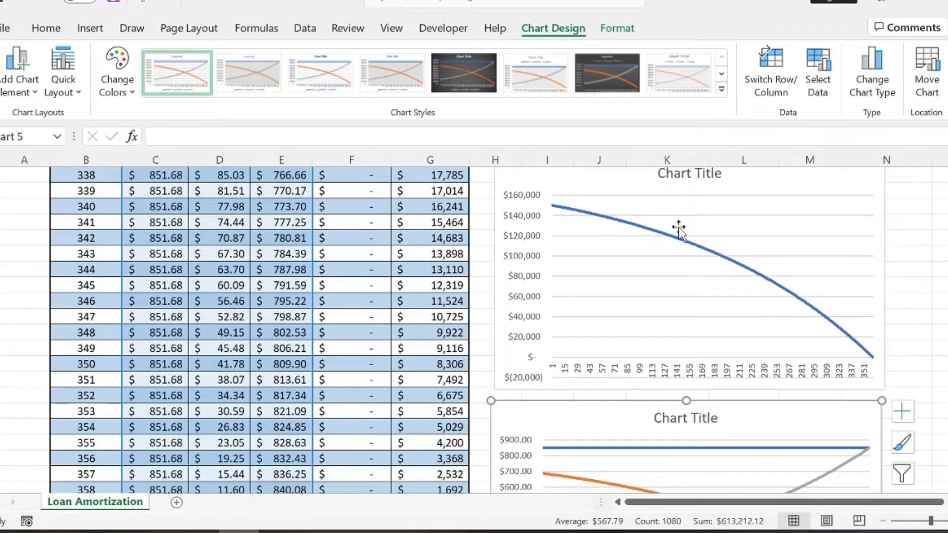
mouse_move(822, 320)
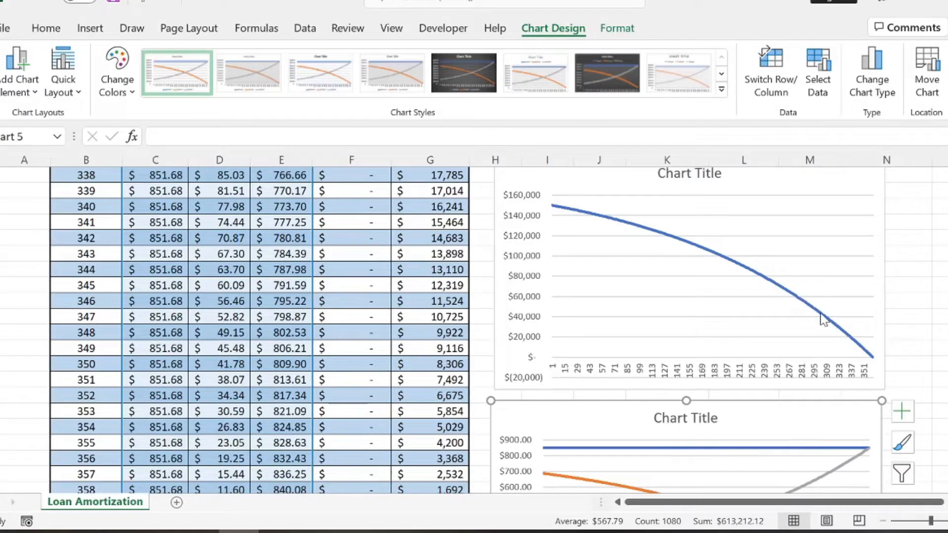
mouse_move(699, 283)
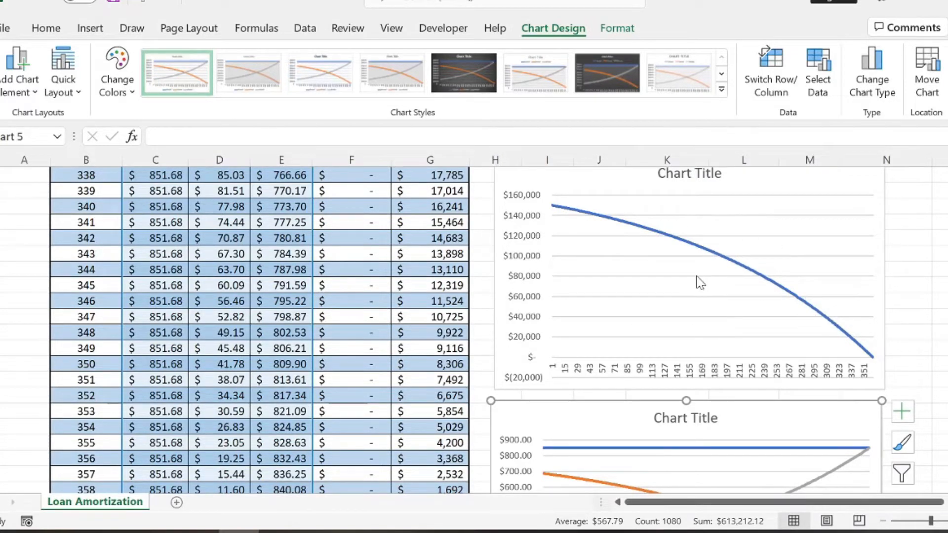
mouse_move(758, 309)
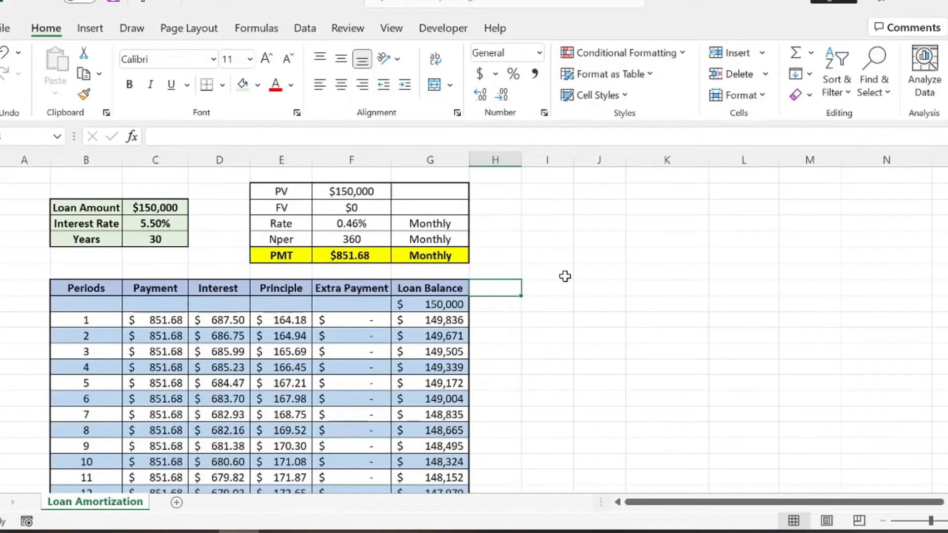
mouse_move(606, 319)
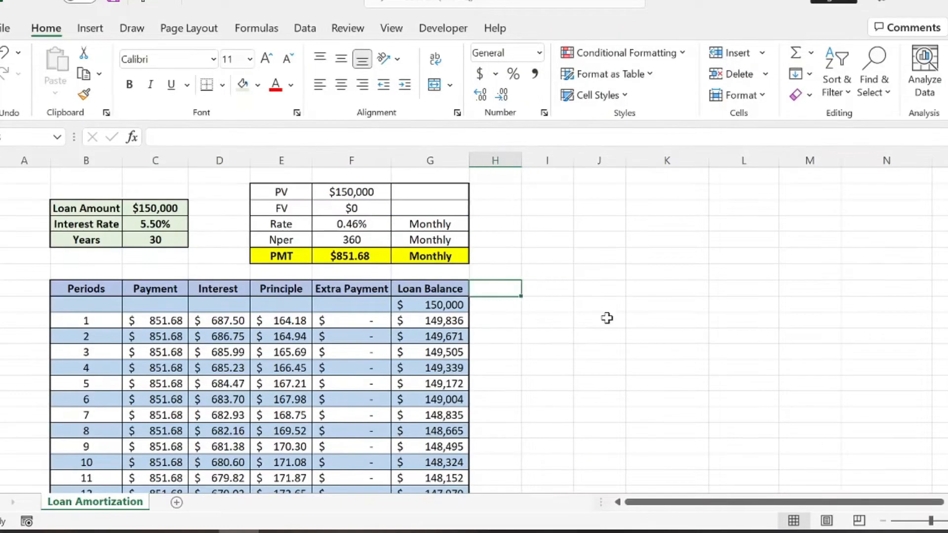
Enter 'Cumulative Interest' in H7 and 'Cumulative Principle' in I7 beside Loan Balance.
left_click(547, 289)
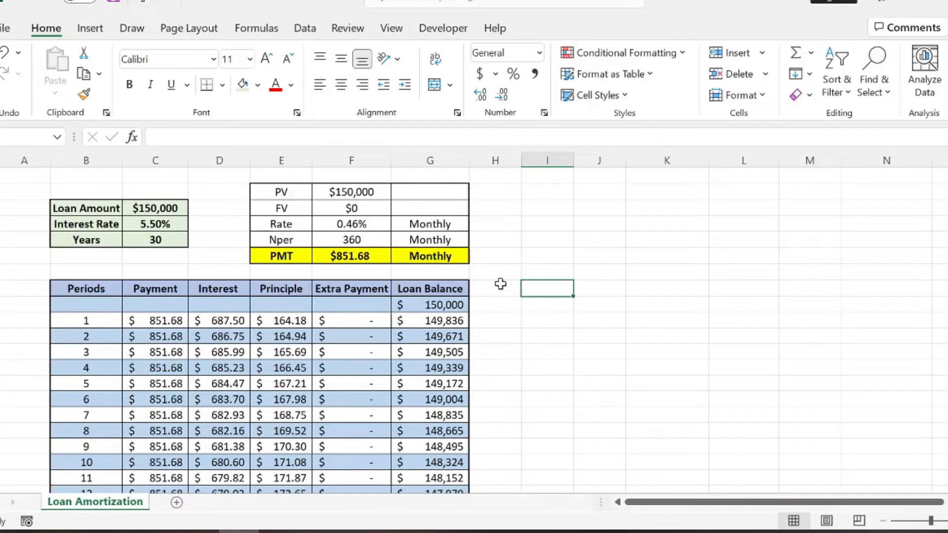
left_click(494, 287)
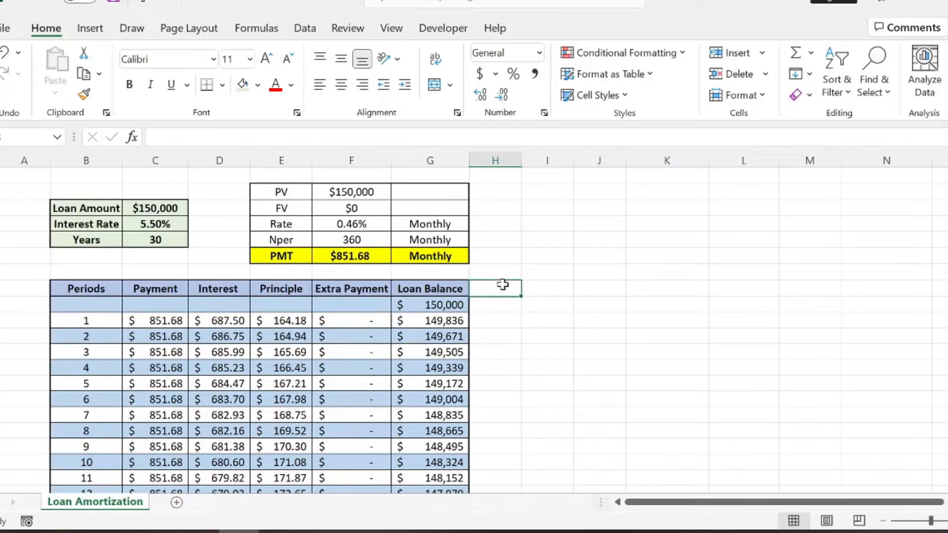
mouse_move(192, 251)
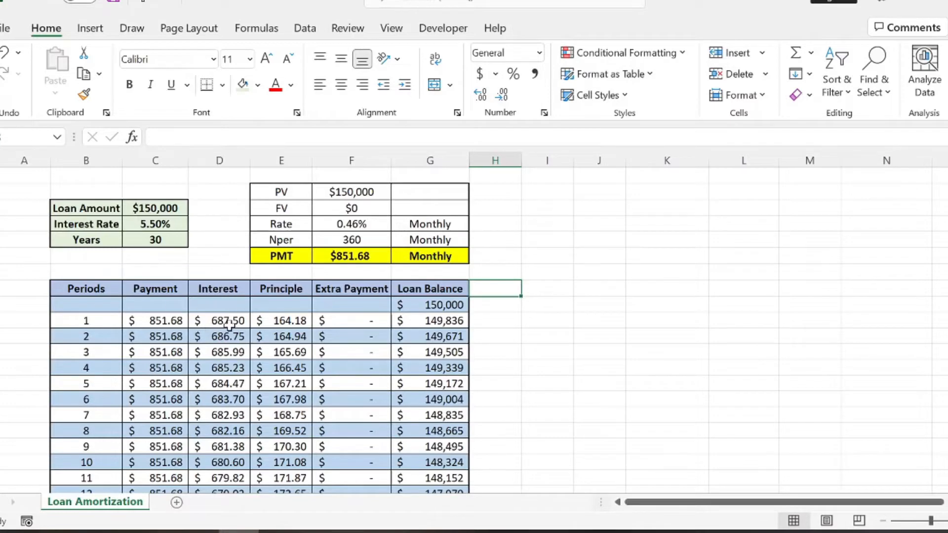
mouse_move(512, 308)
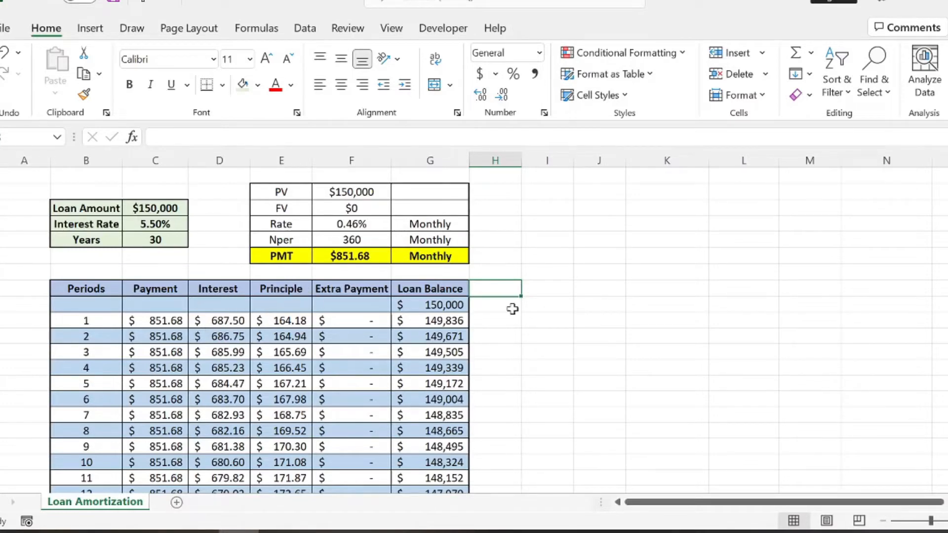
mouse_move(468, 308)
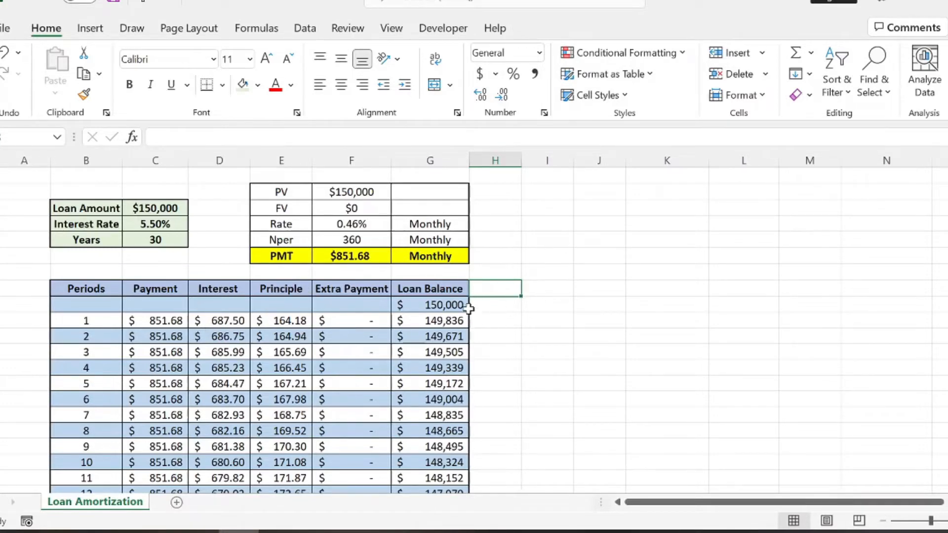
mouse_move(487, 324)
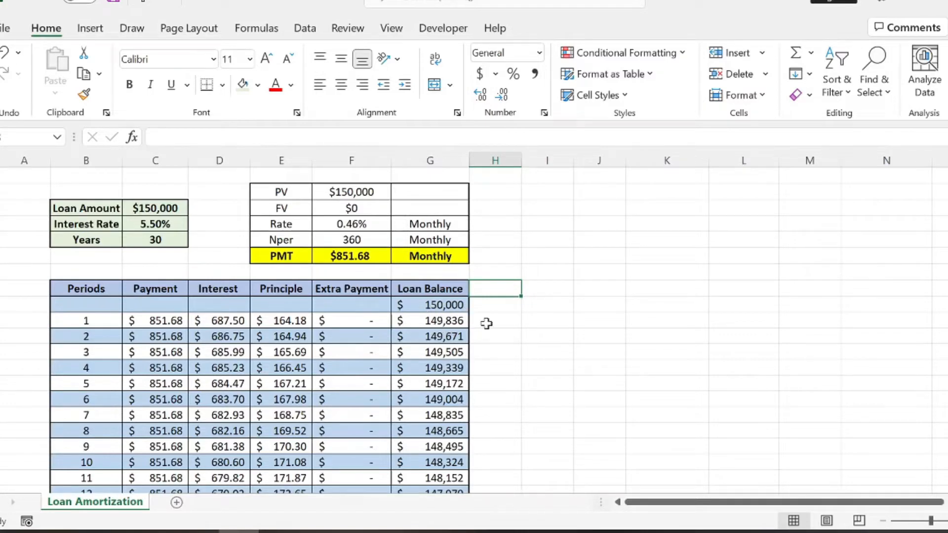
mouse_move(521, 301)
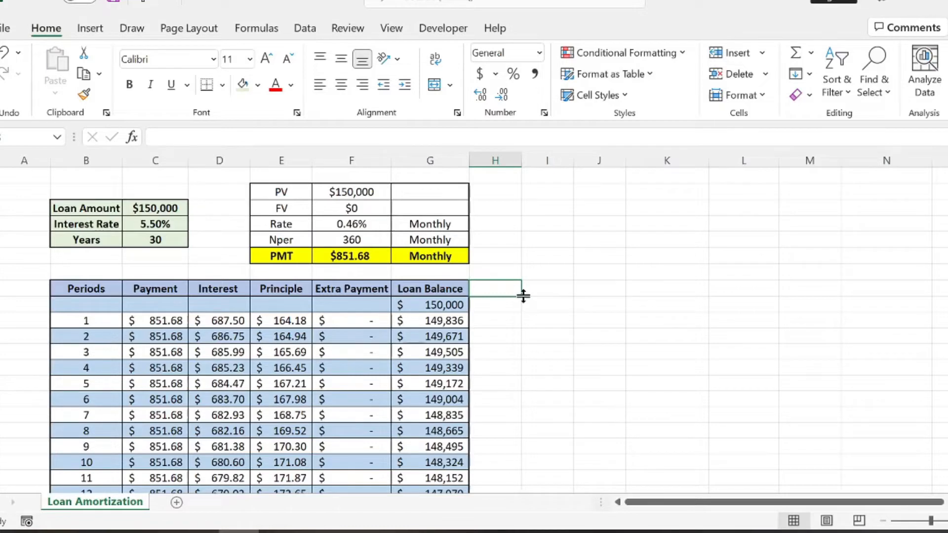
type("C")
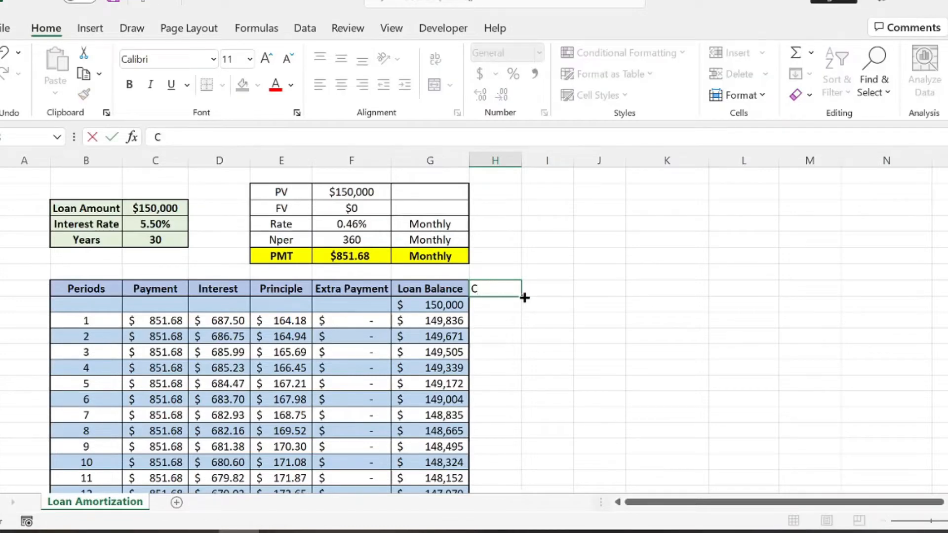
type("umulative")
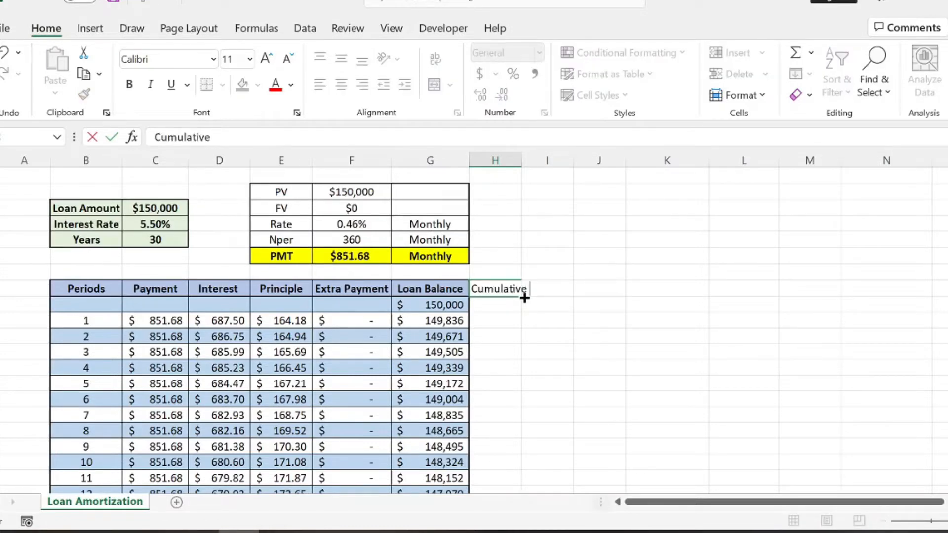
type("Intere")
left_click(547, 289)
type("Cumulative")
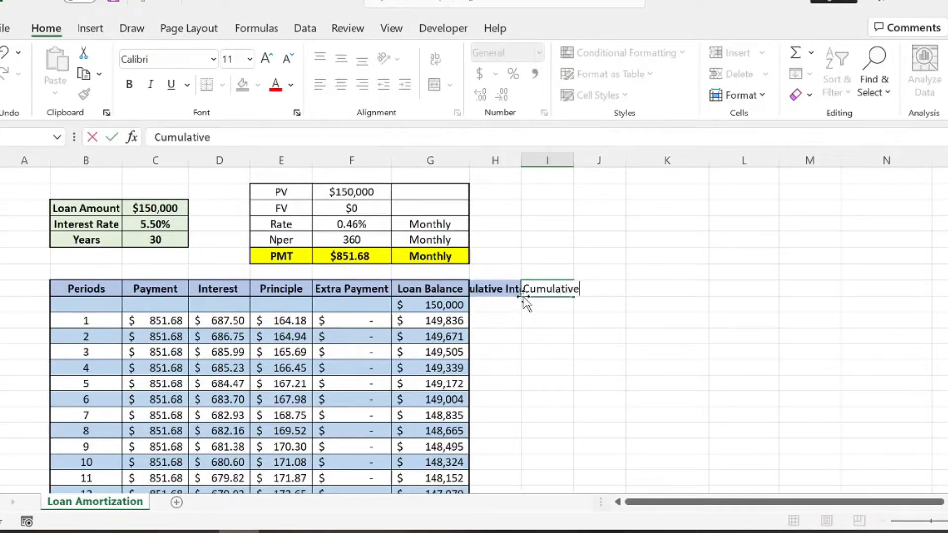
type("Principle")
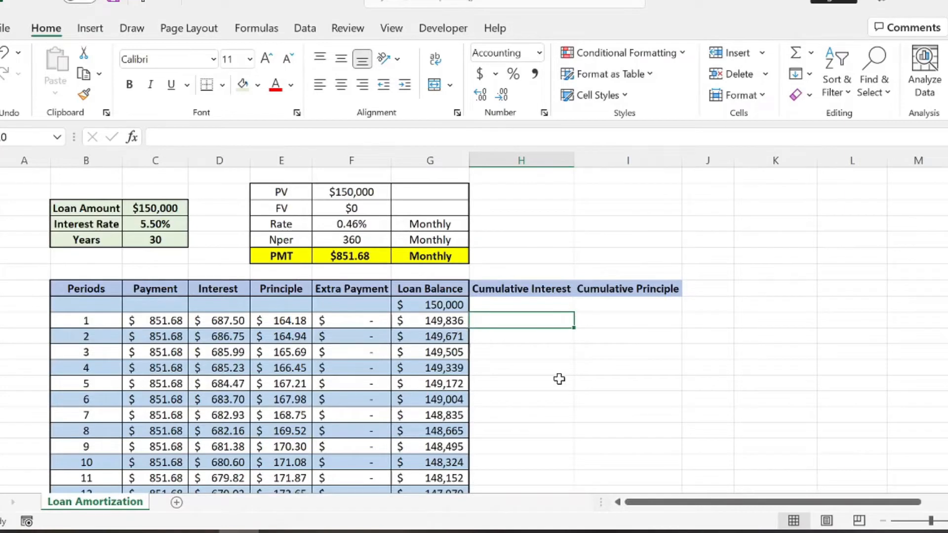
Enter =D8 and =E8, add running-total formulas in row 9 and fill both columns down to period 360.
type("=")
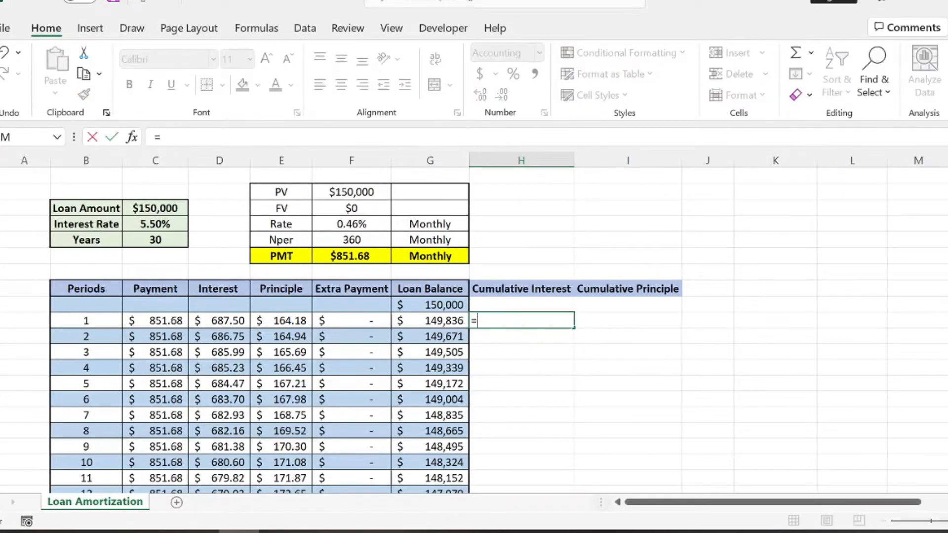
left_click(219, 320)
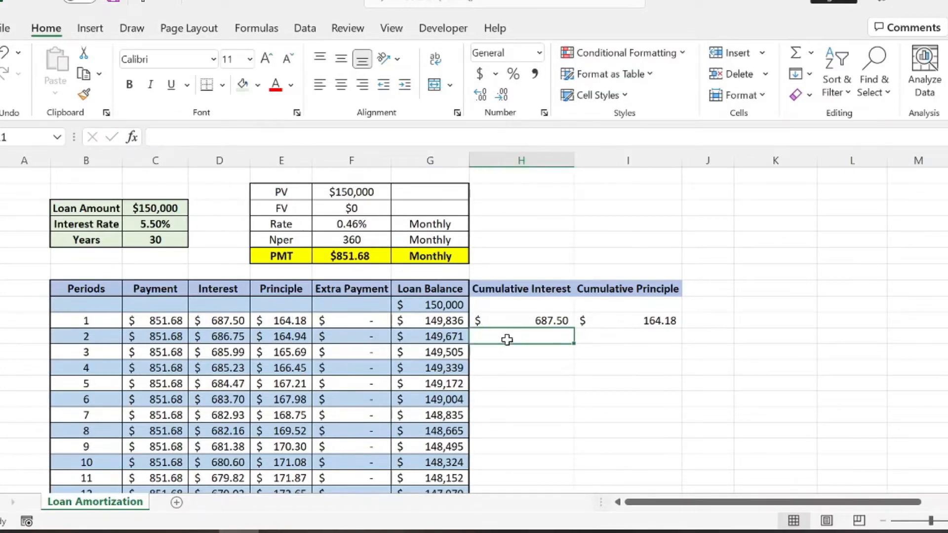
type("=")
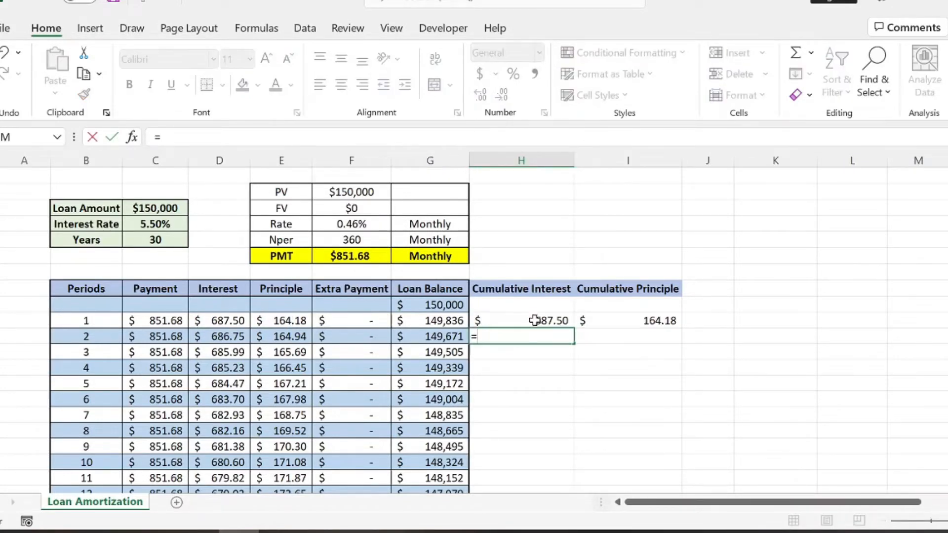
mouse_move(542, 317)
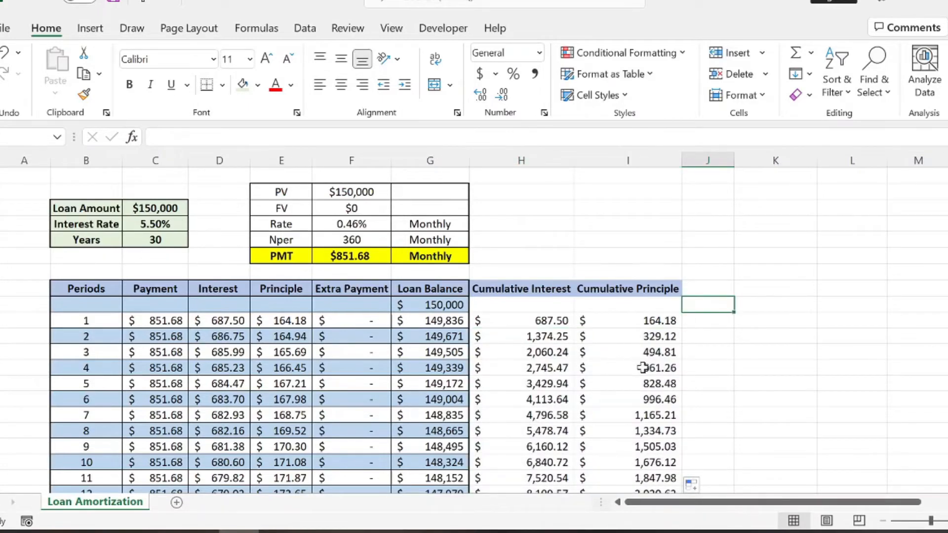
scroll("down", 3)
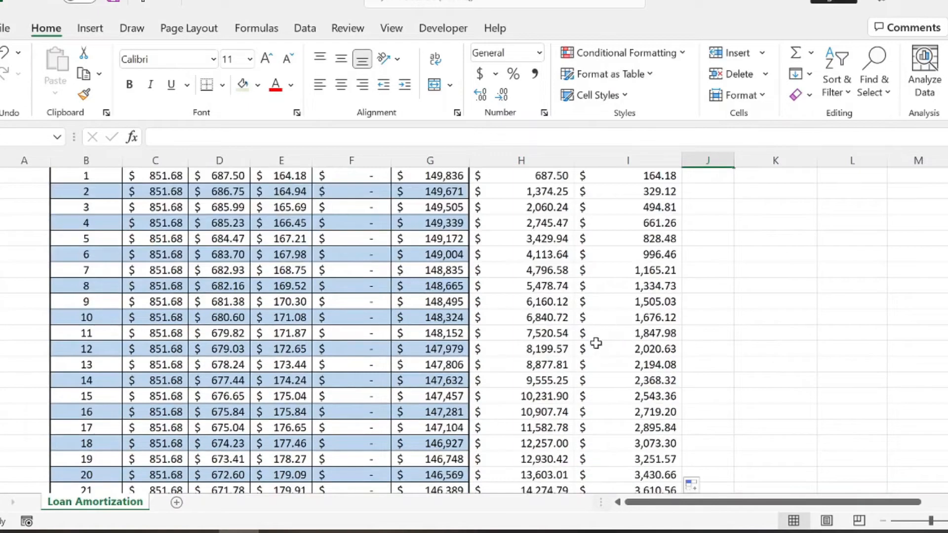
scroll("up", 3)
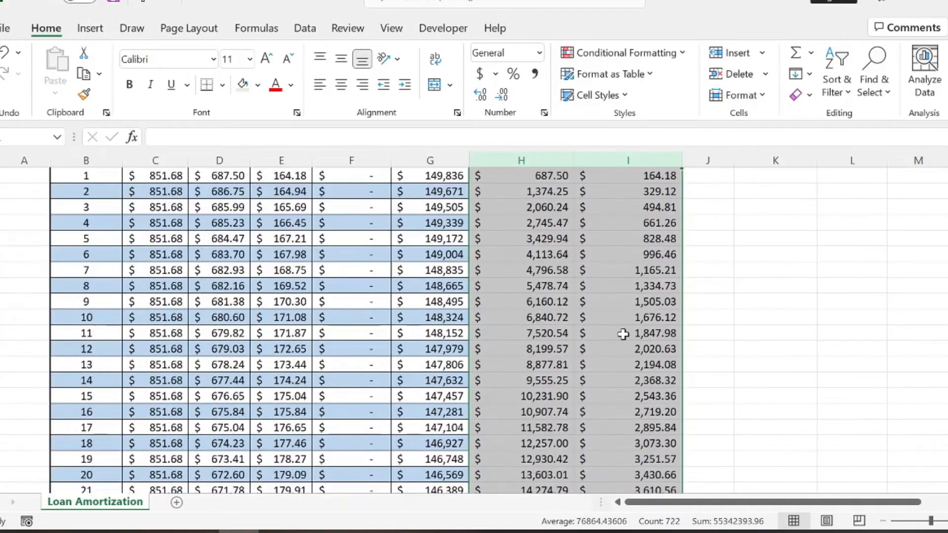
scroll("down", 3)
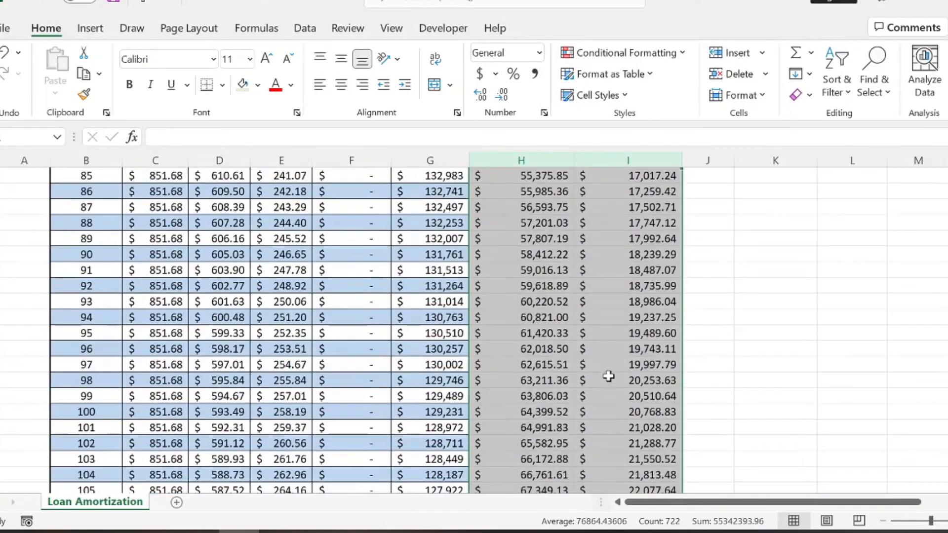
scroll("down", 3)
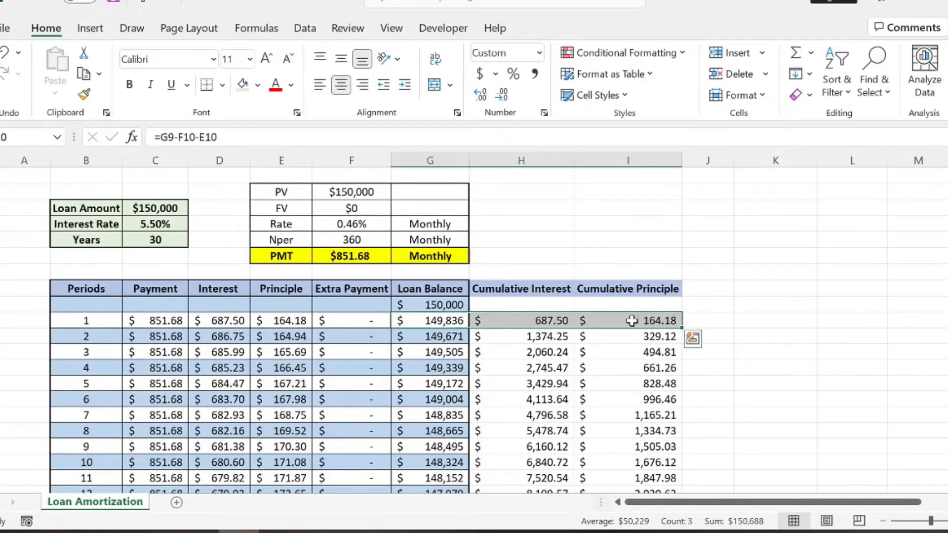
Insert the recommended Line chart of G8:I368 showing balance, cumulative interest and cumulative principal.
scroll("down", 3)
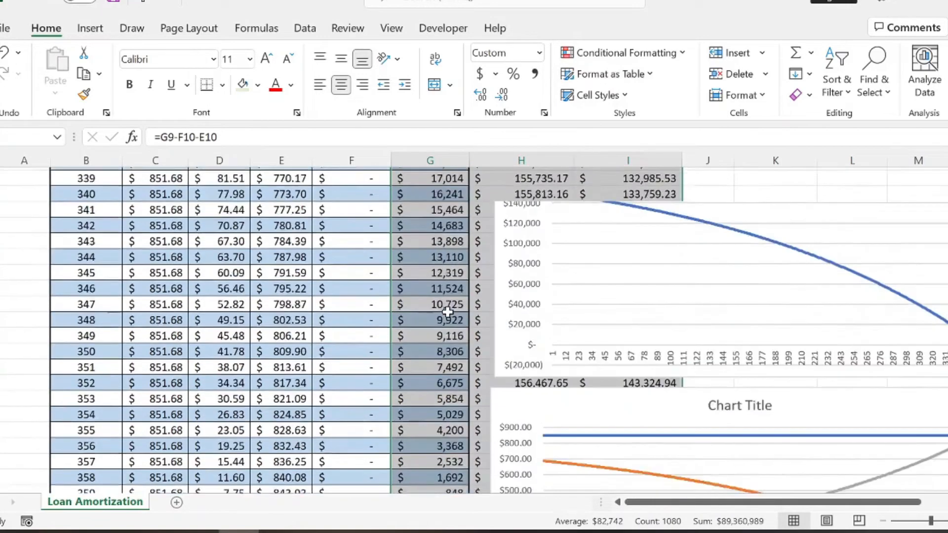
scroll("down", 3)
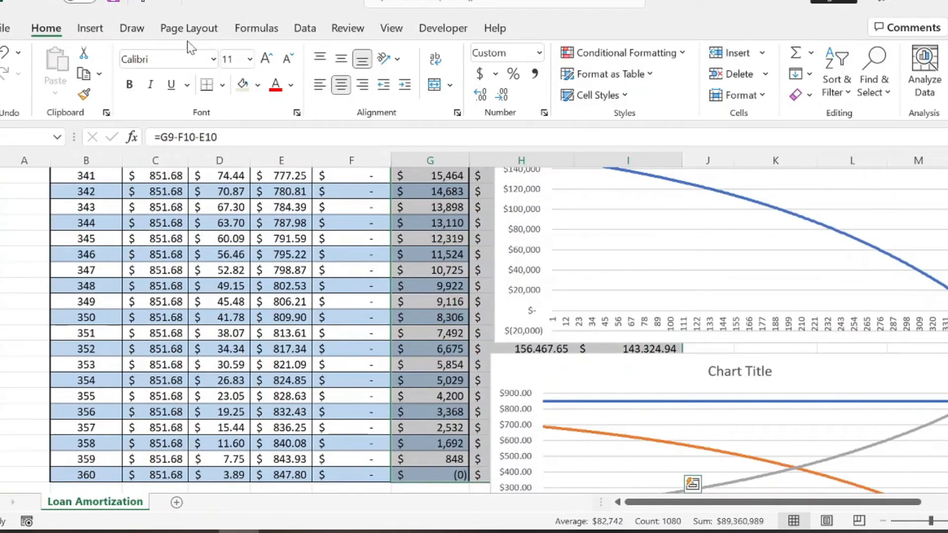
left_click(90, 28)
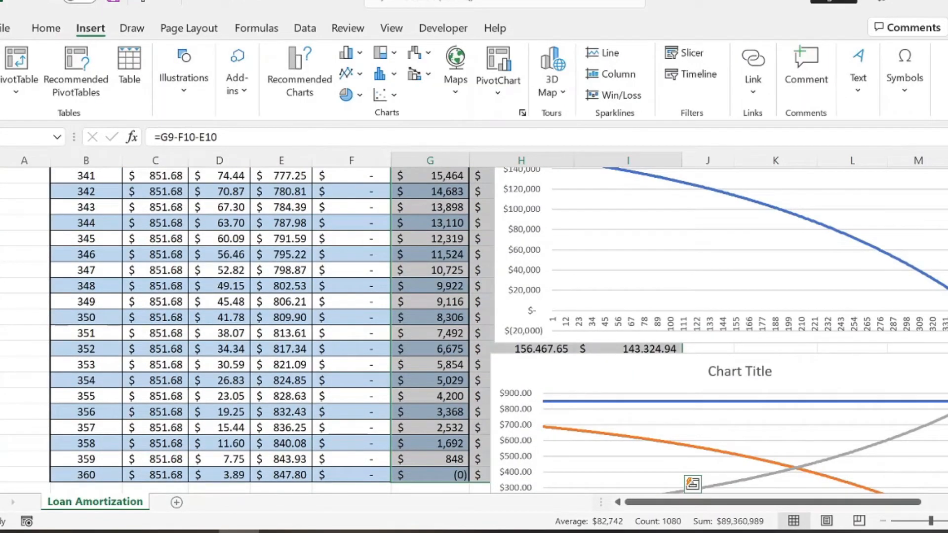
scroll("up", 3)
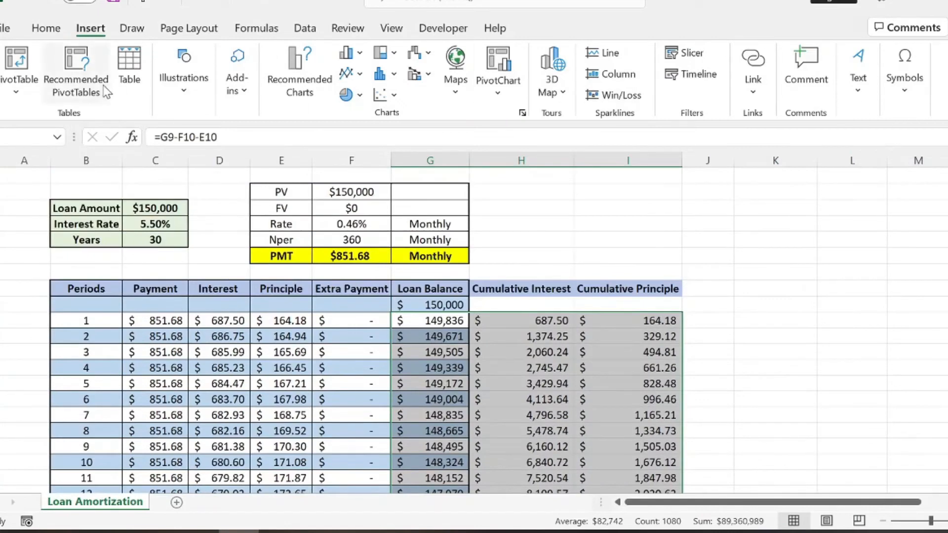
left_click(298, 71)
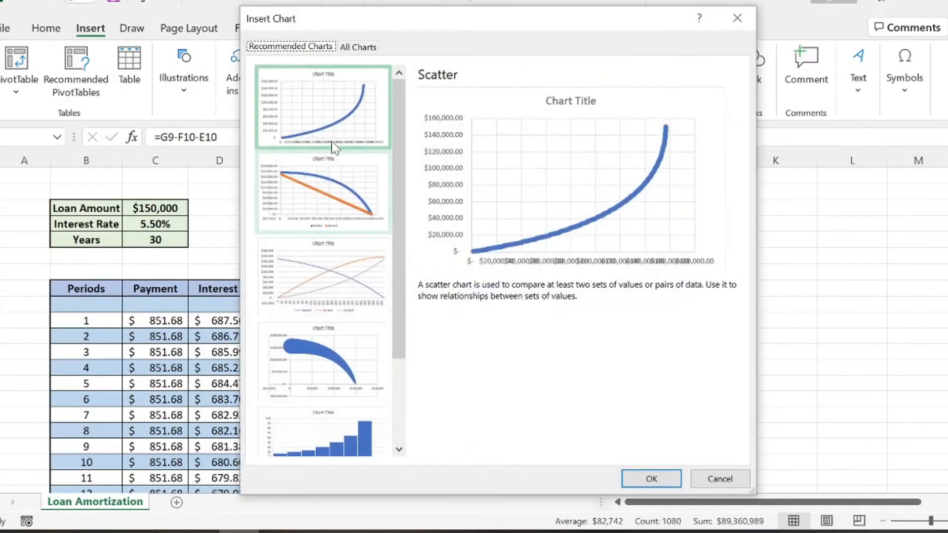
left_click(322, 276)
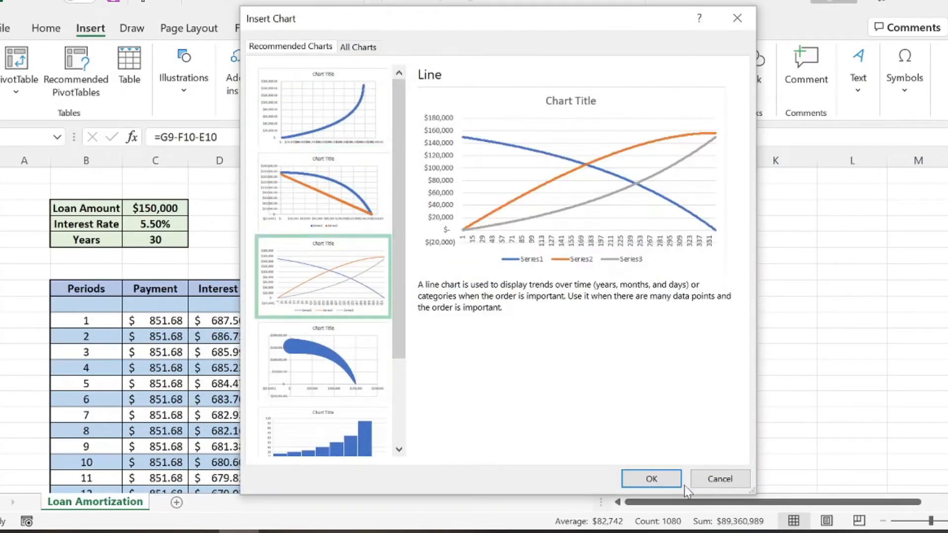
left_click(650, 478)
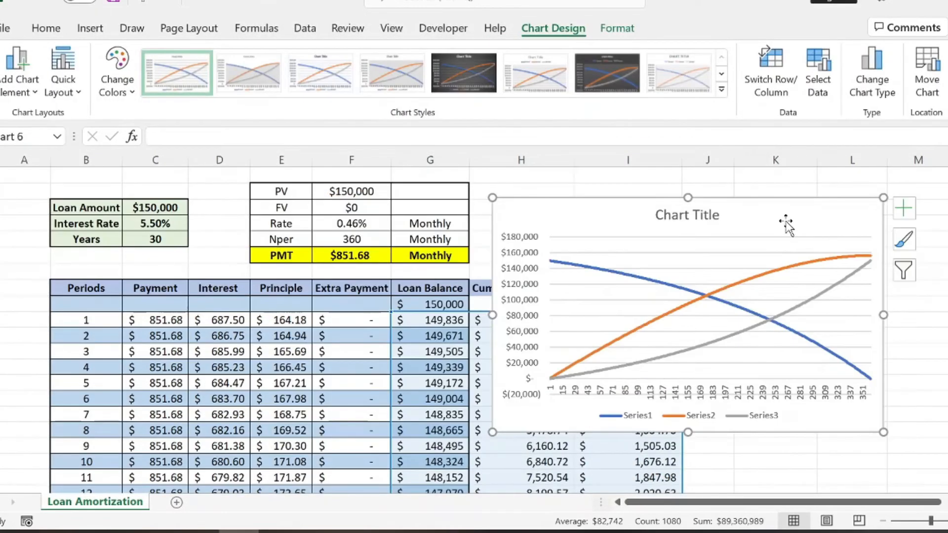
mouse_move(672, 327)
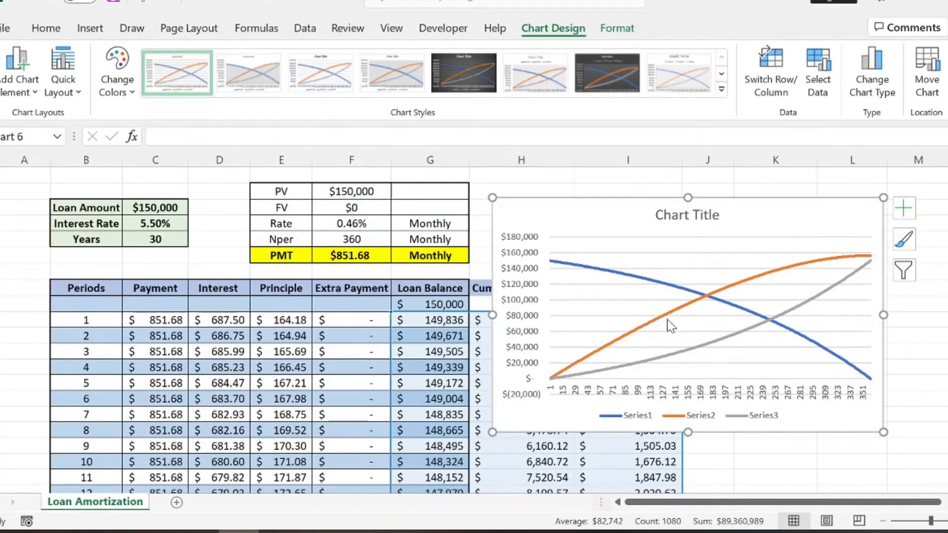
mouse_move(562, 270)
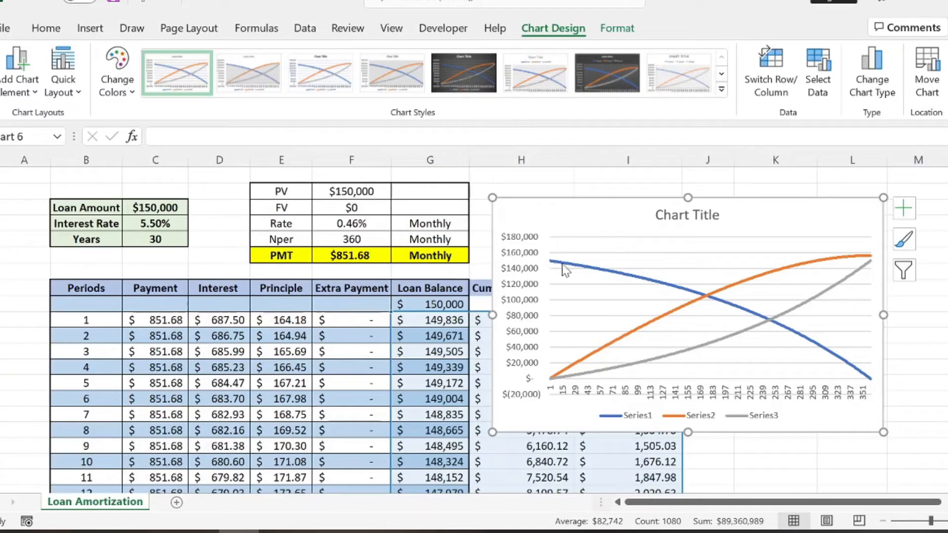
mouse_move(774, 327)
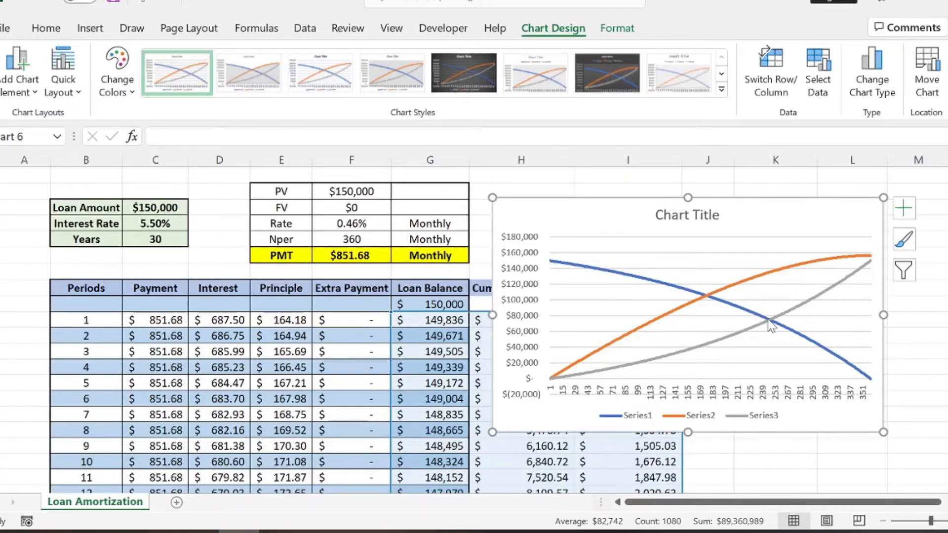
mouse_move(865, 391)
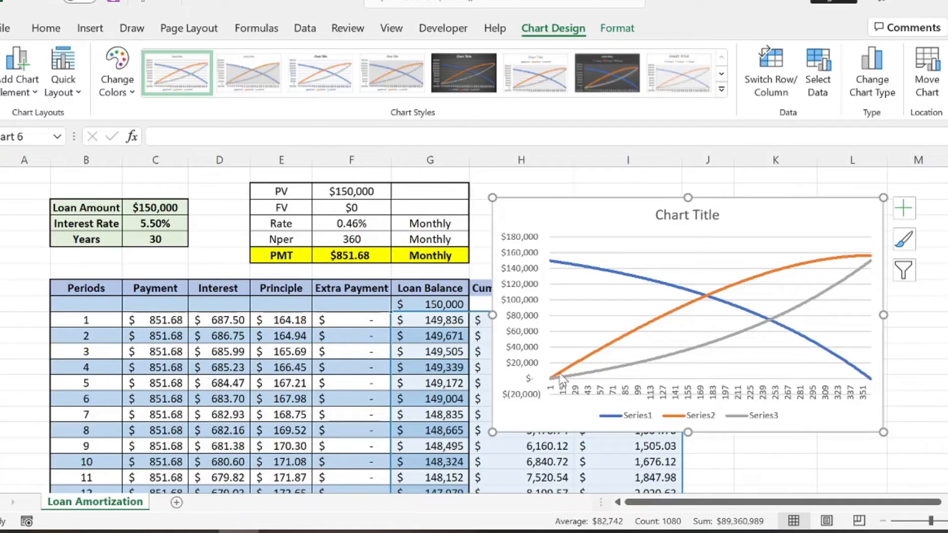
mouse_move(723, 308)
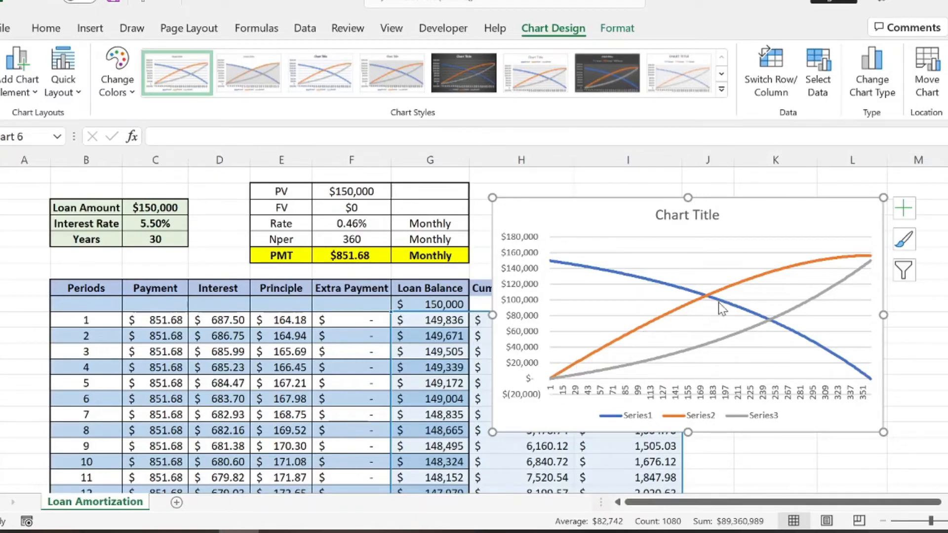
mouse_move(586, 386)
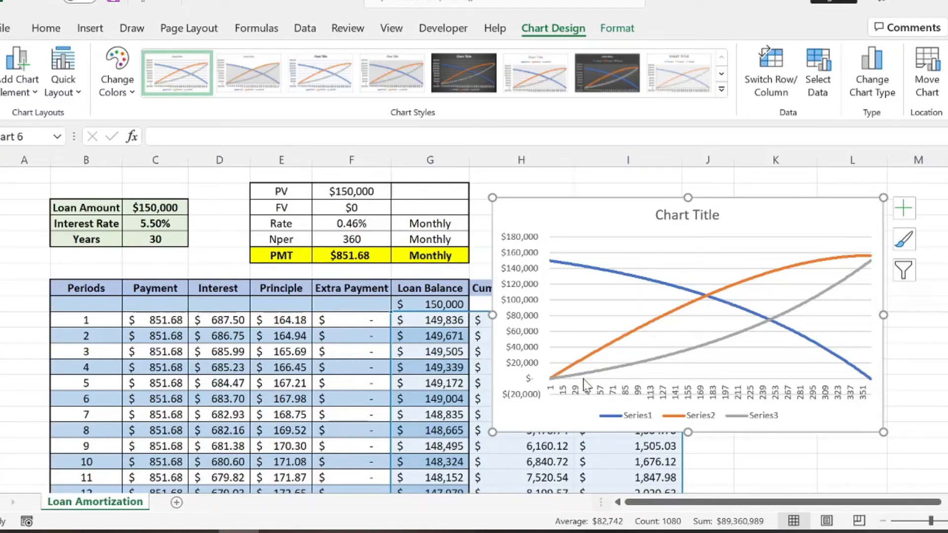
mouse_move(840, 296)
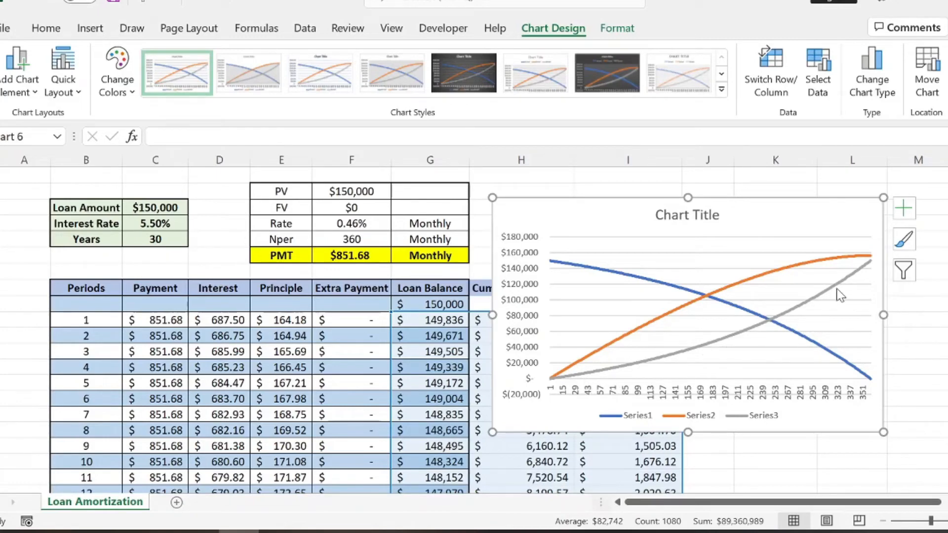
mouse_move(685, 354)
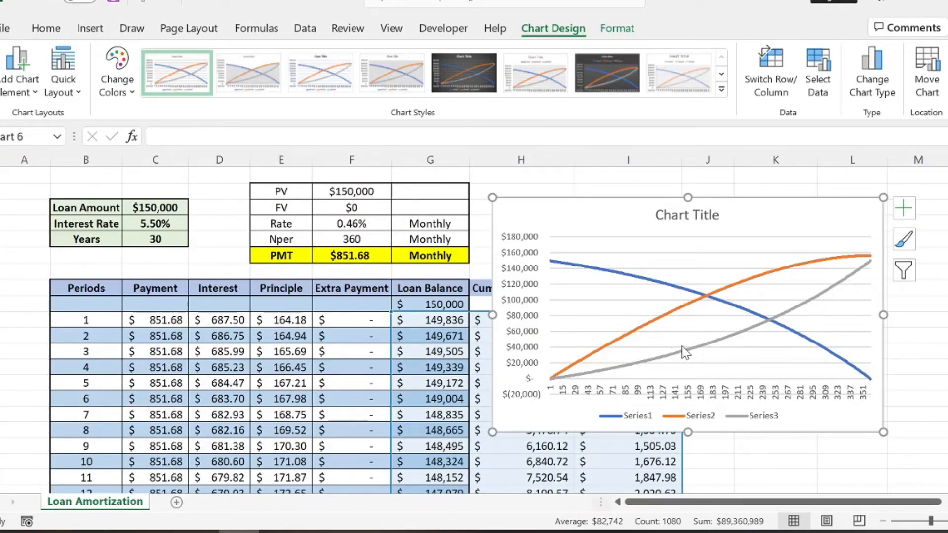
mouse_move(842, 267)
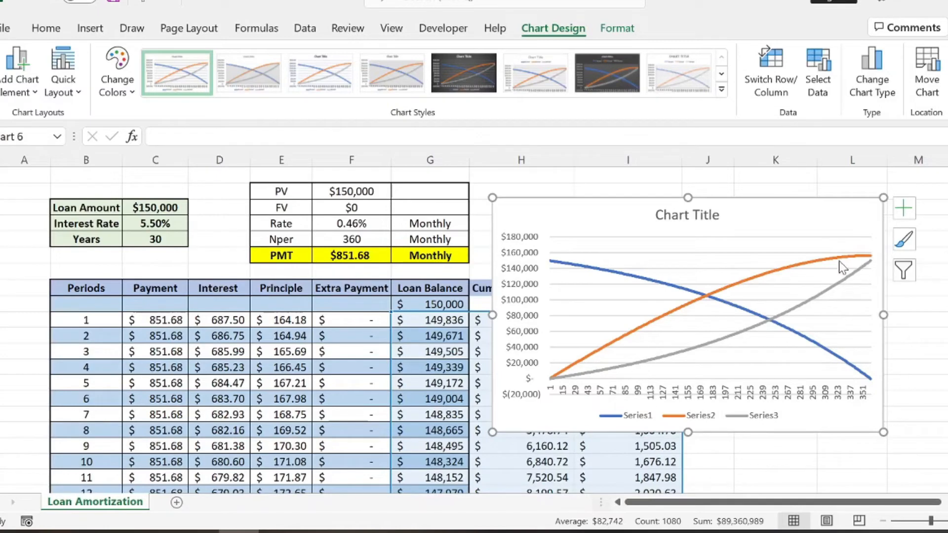
mouse_move(554, 267)
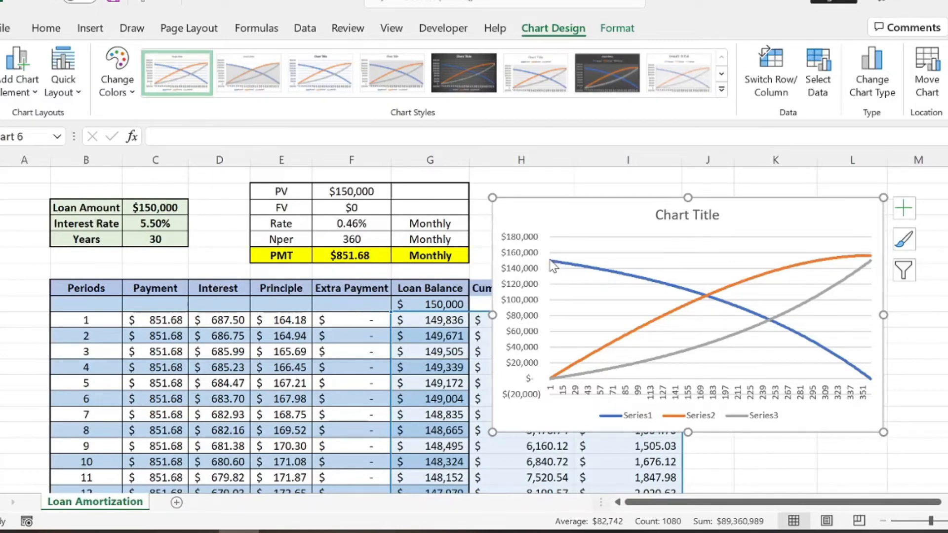
mouse_move(683, 230)
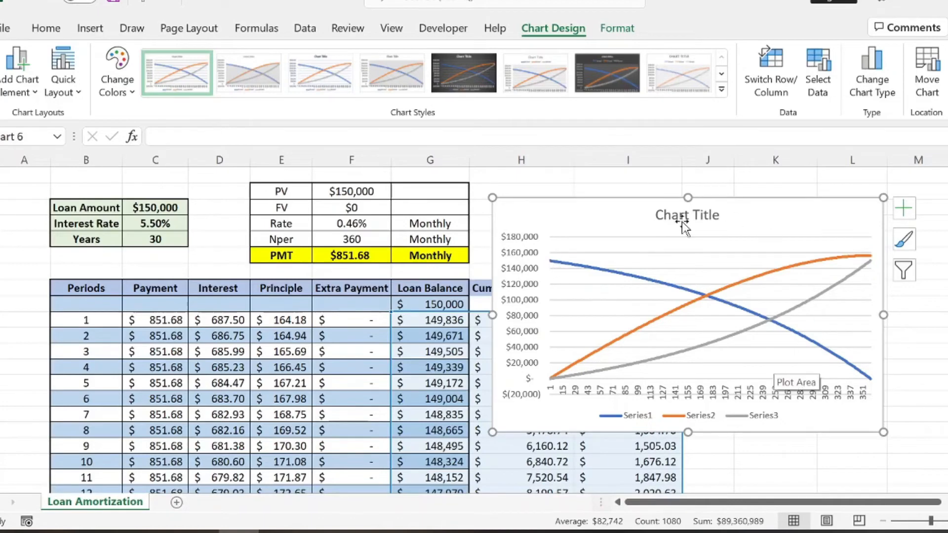
mouse_move(698, 290)
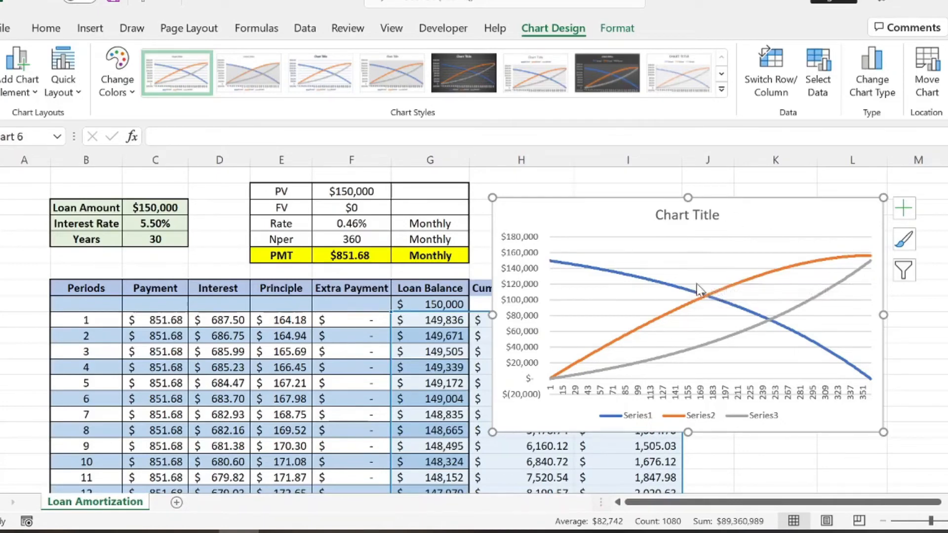
mouse_move(763, 276)
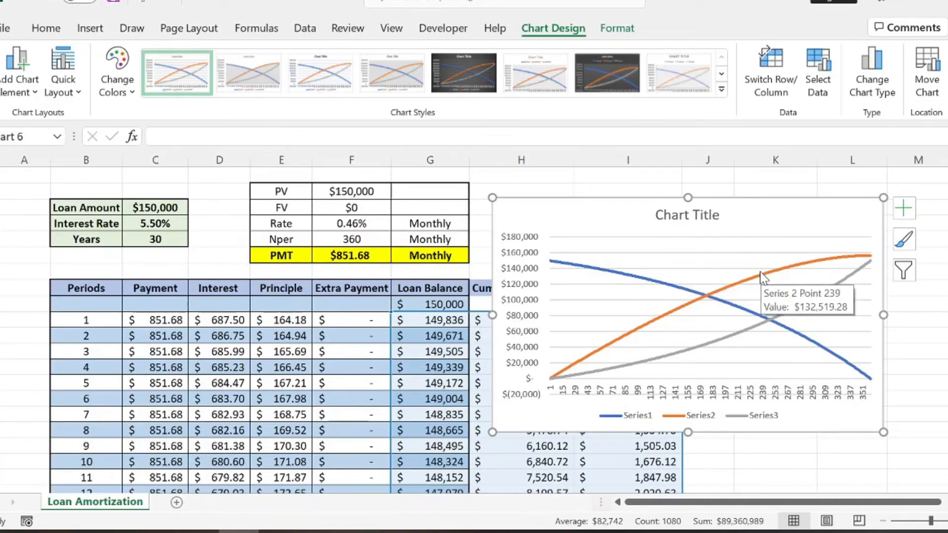
mouse_move(728, 356)
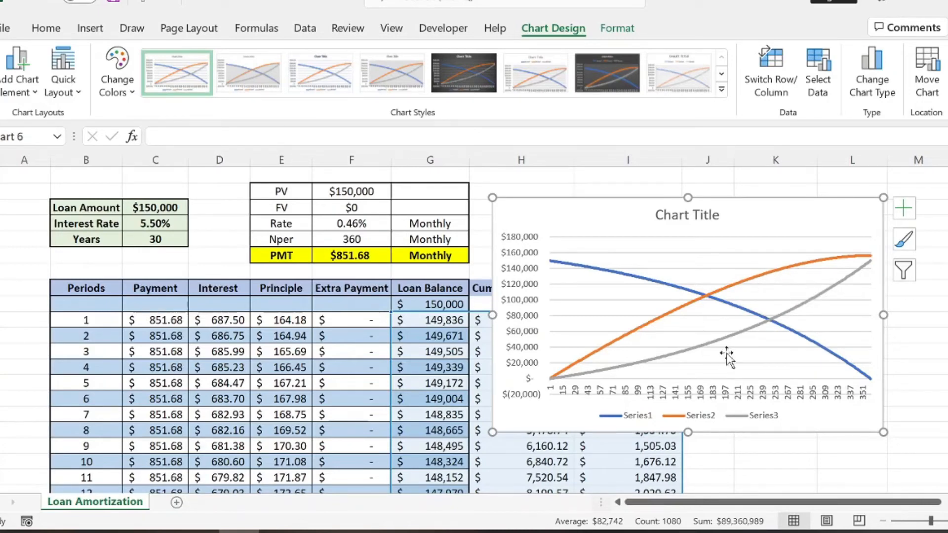
mouse_move(676, 331)
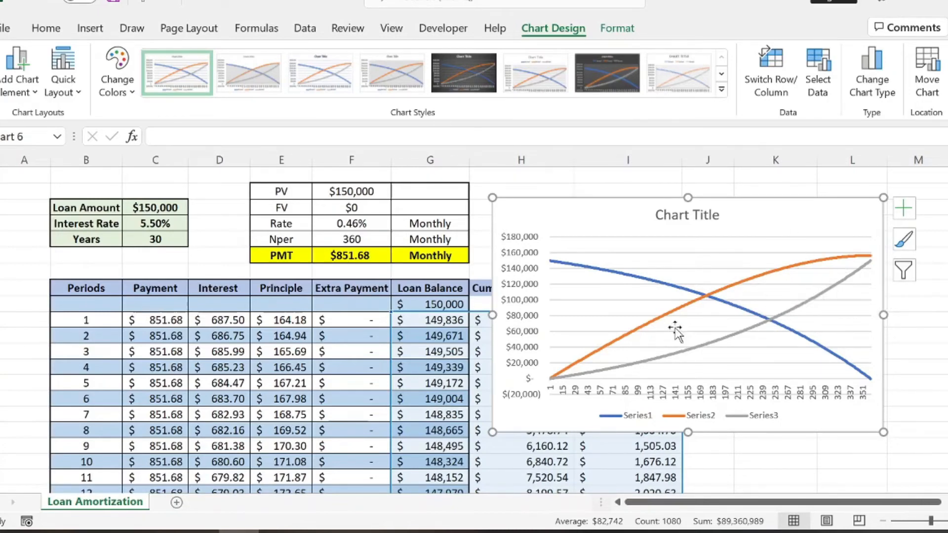
mouse_move(869, 396)
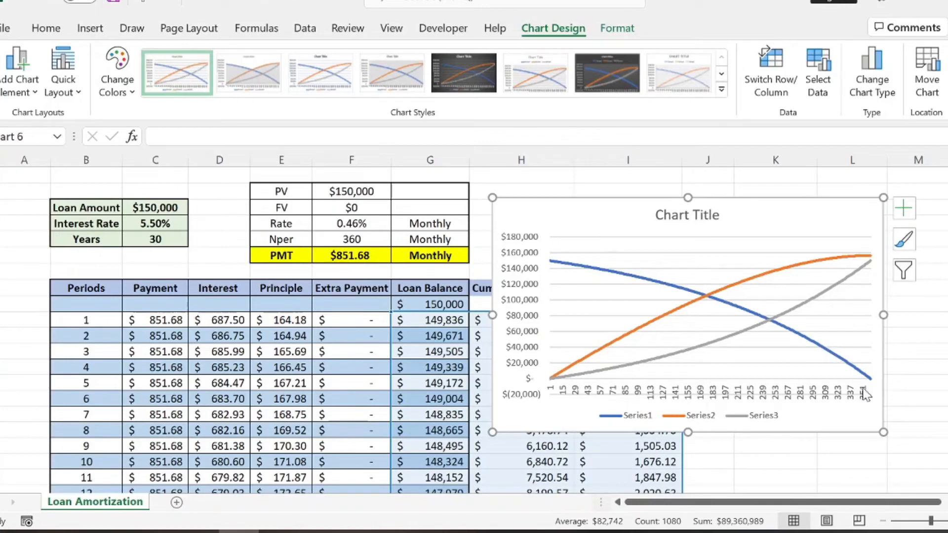
mouse_move(633, 356)
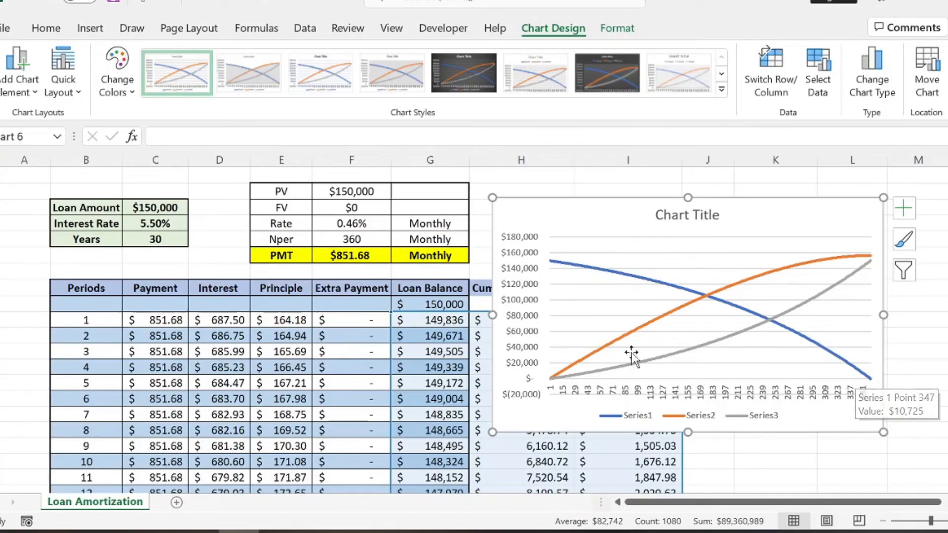
mouse_move(699, 309)
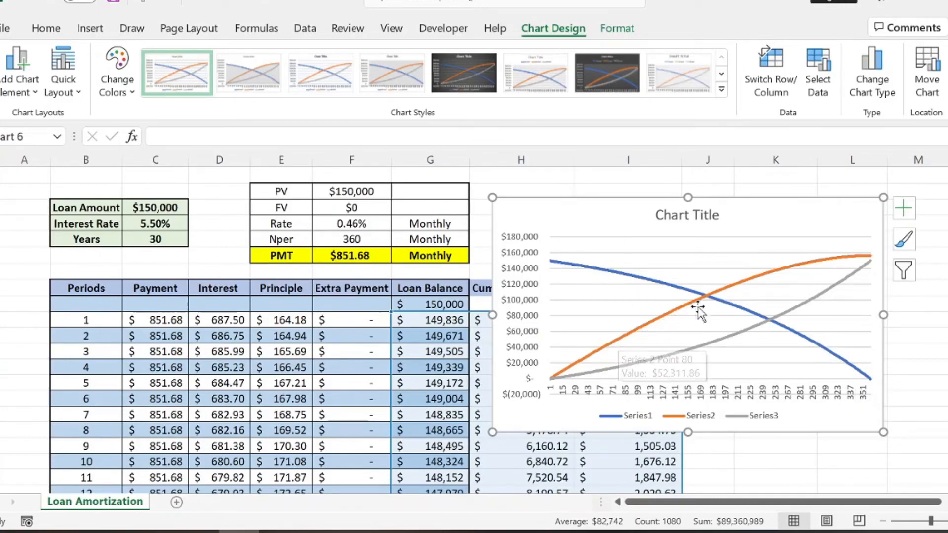
mouse_move(876, 260)
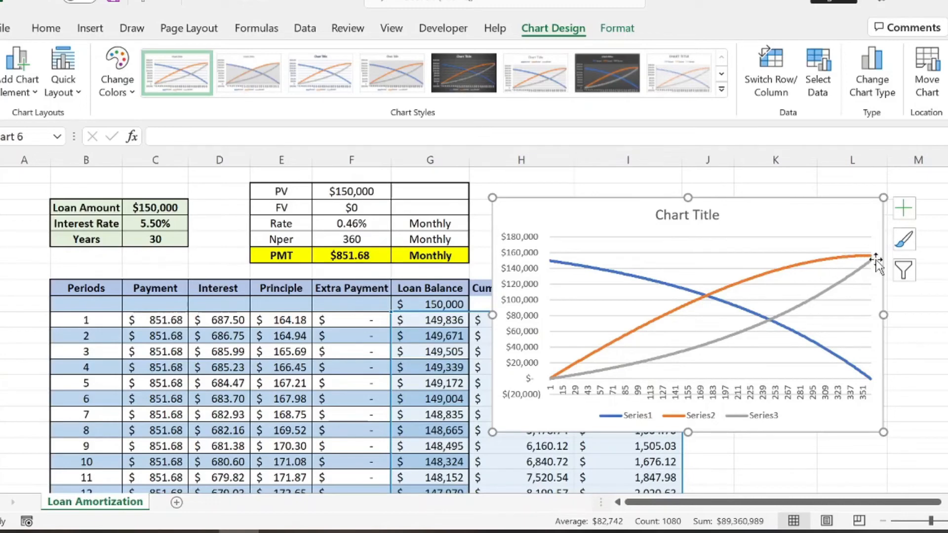
Deselect the new chart and scroll so the cumulative columns are fully visible.
left_click(521, 223)
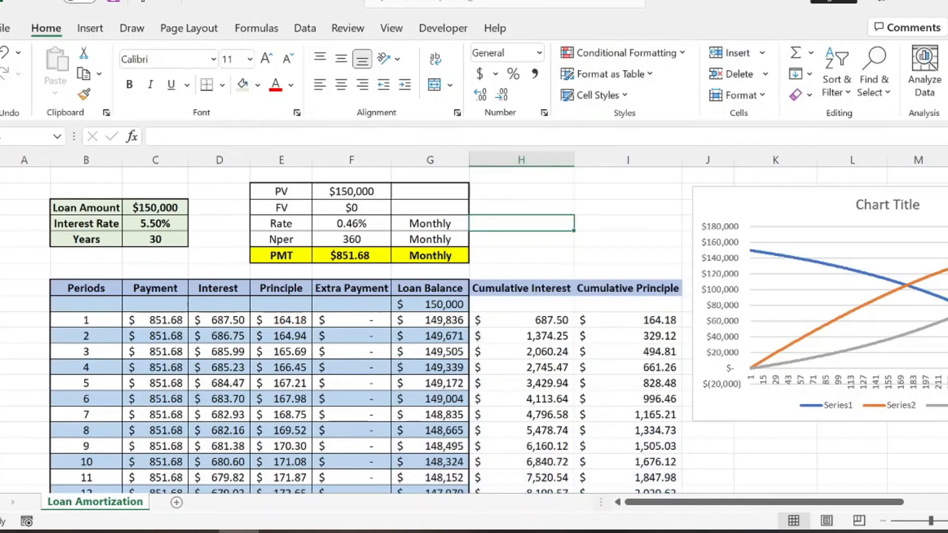
scroll("up", 3)
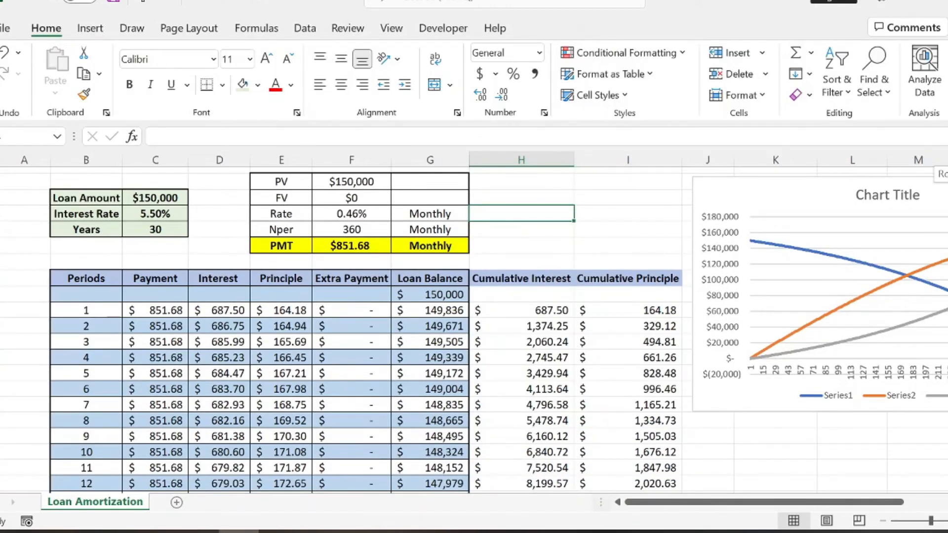
scroll("down", 3)
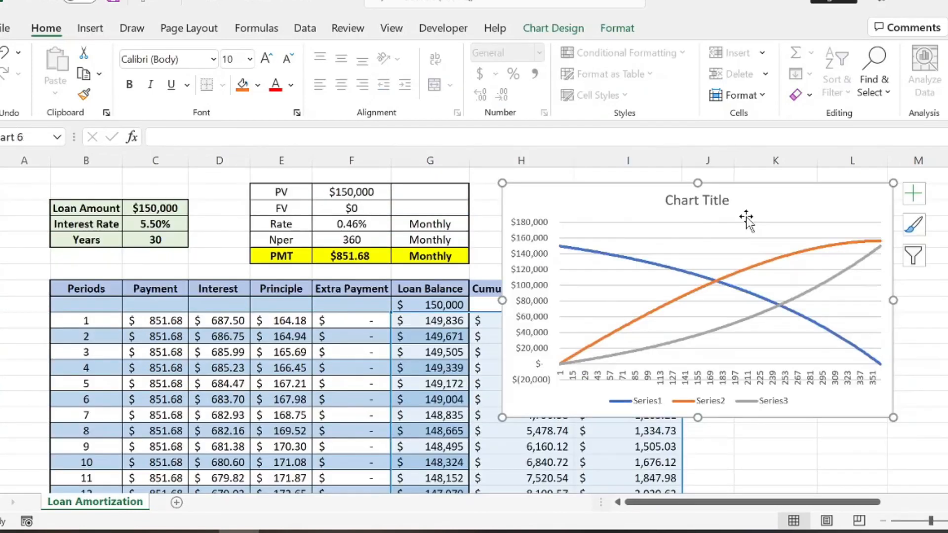
mouse_move(797, 257)
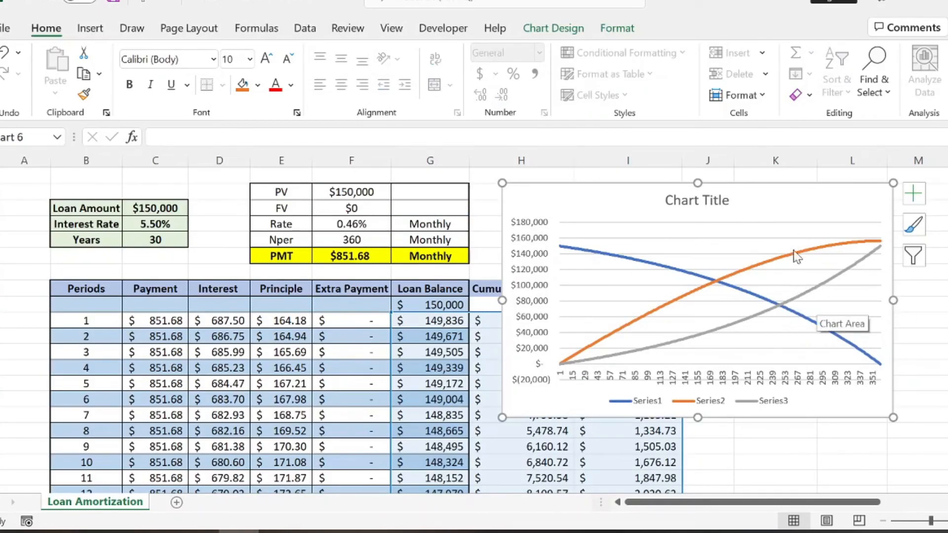
mouse_move(798, 259)
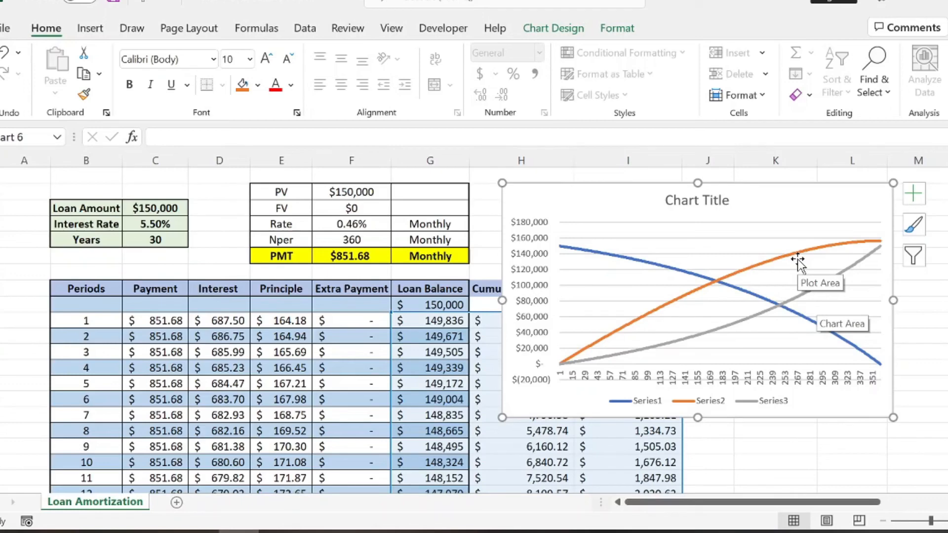
mouse_move(604, 215)
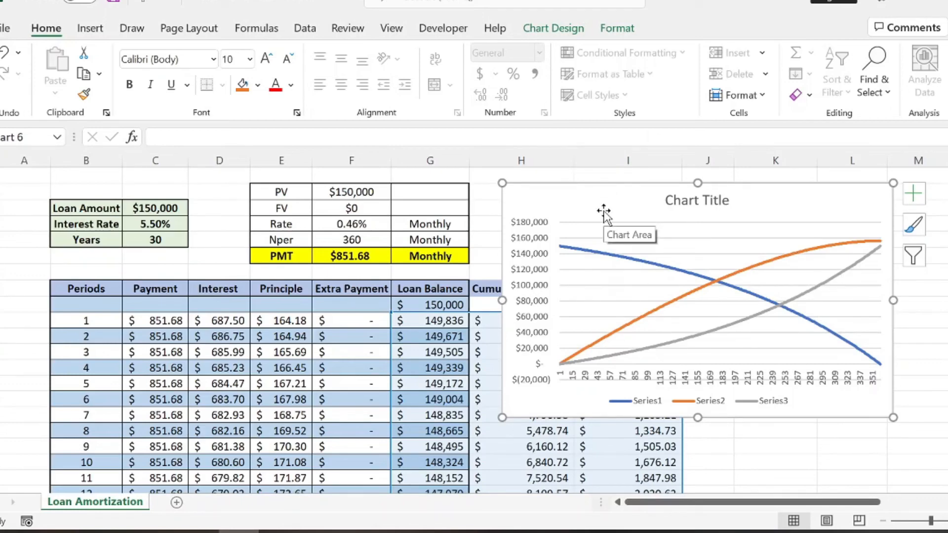
mouse_move(594, 217)
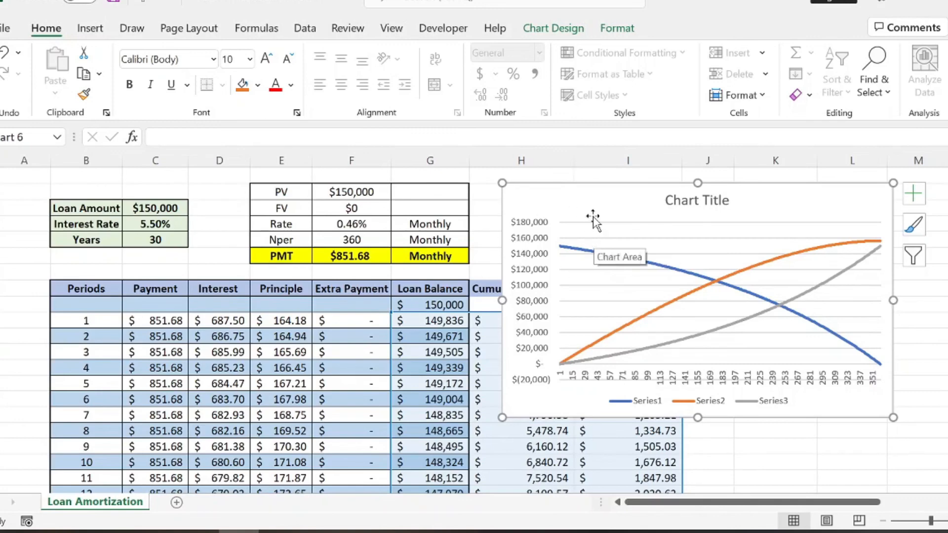